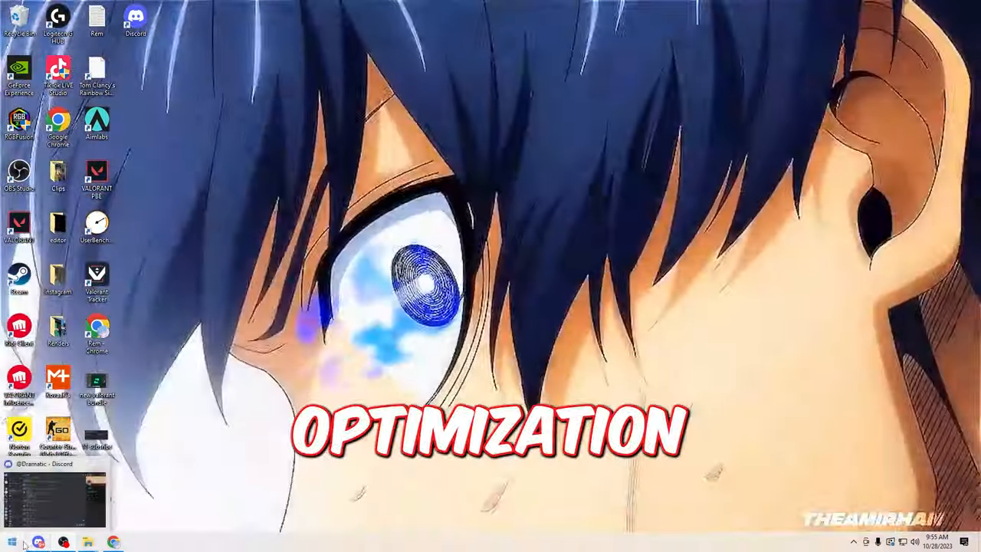
Step: Create a system restore point named 'Fix high ping' for the system drive
{"action": "left_click", "coordinate": [7, 542]}
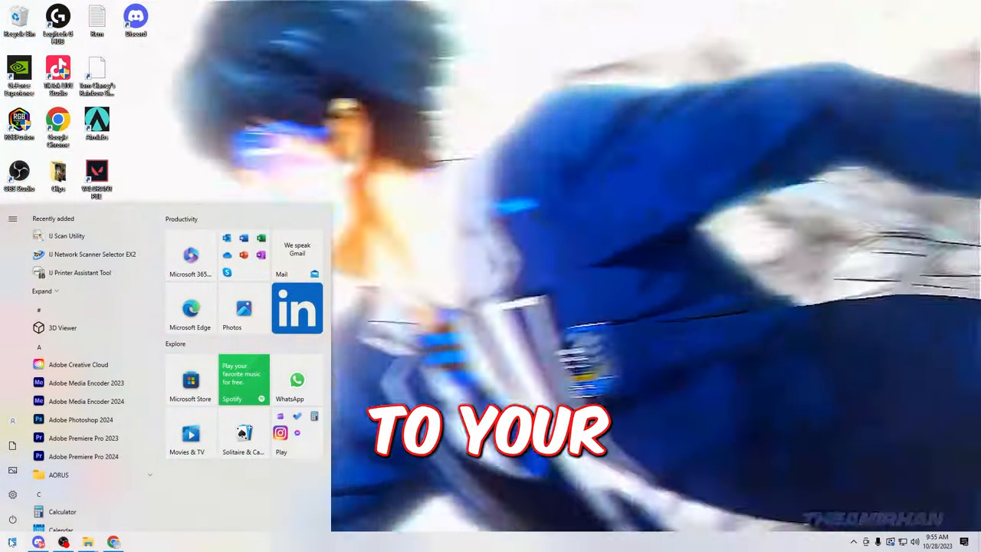
{"action": "type", "text": "create"}
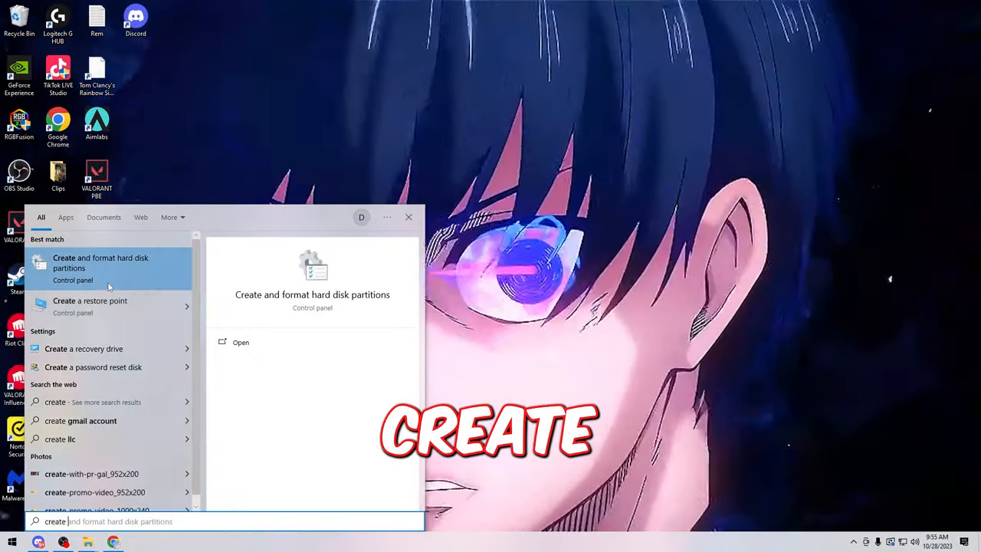
{"action": "left_click", "coordinate": [90, 300]}
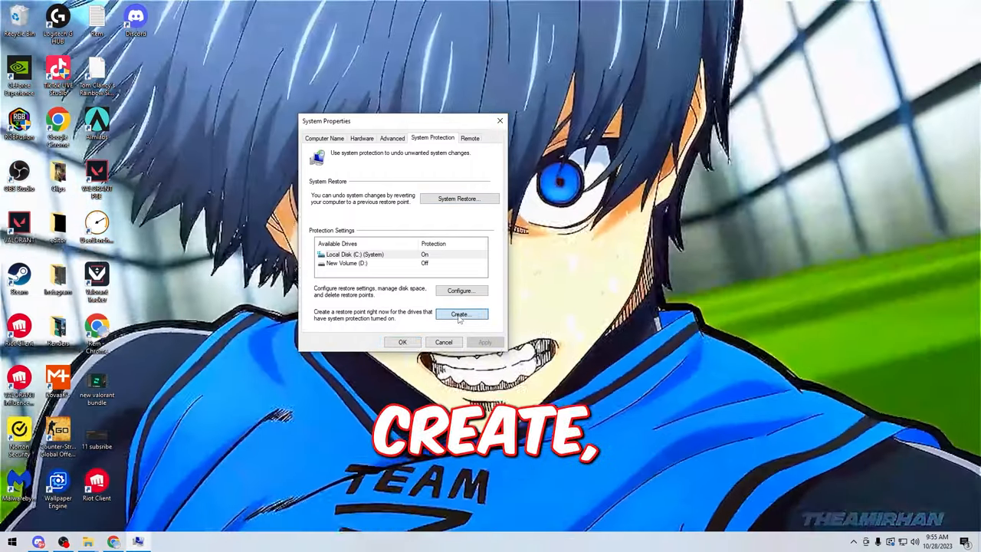
{"action": "left_click", "coordinate": [460, 314]}
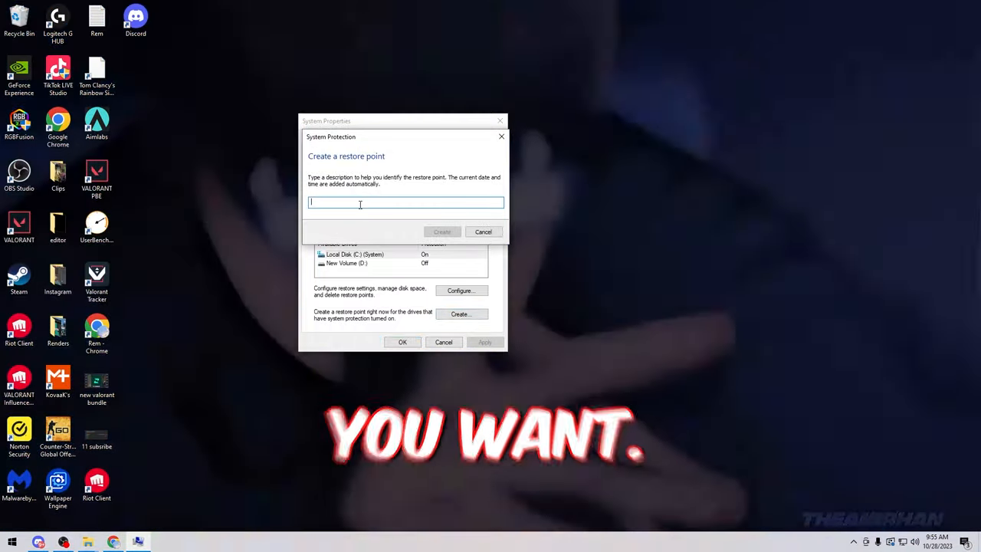
{"action": "type", "text": "Fix high ping"}
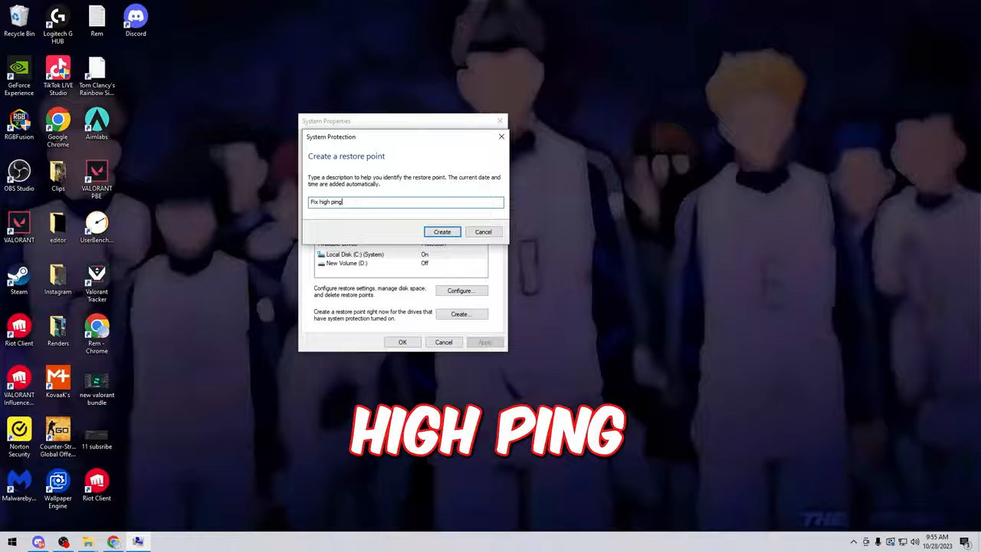
{"action": "left_click", "coordinate": [443, 231]}
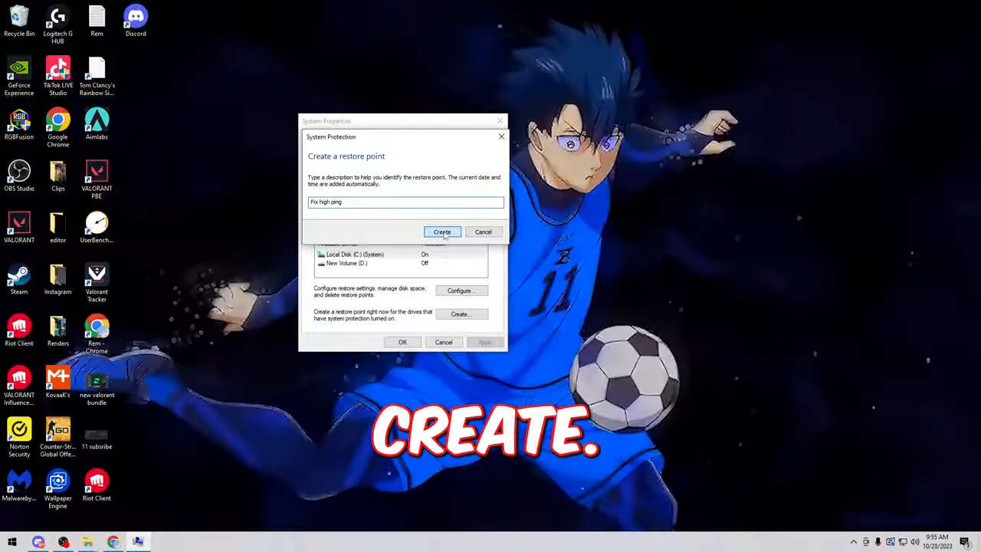
{"action": "left_click", "coordinate": [443, 231]}
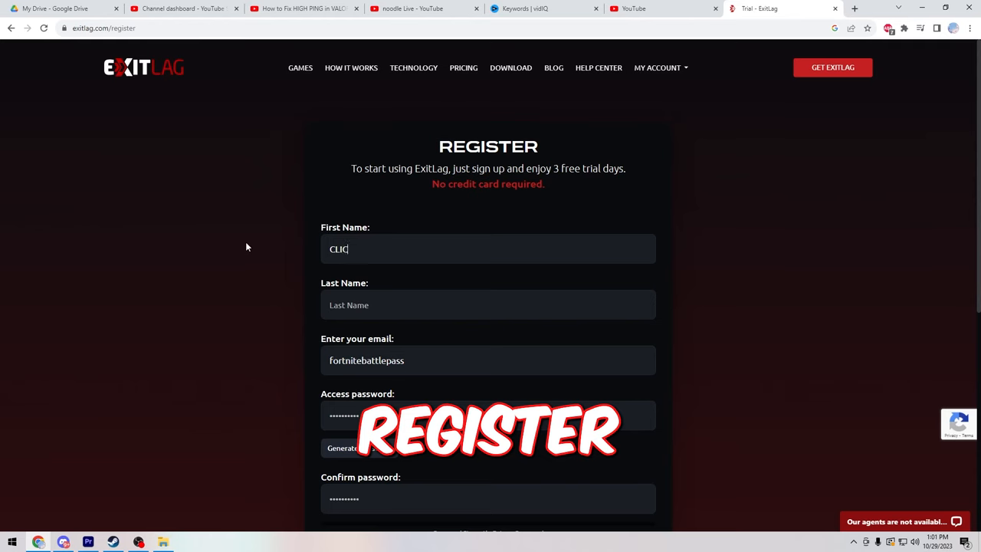
Step: Enter 'CLICK LIKE' as the first name on the ExitLag registration form
{"action": "type", "text": "K LIKE"}
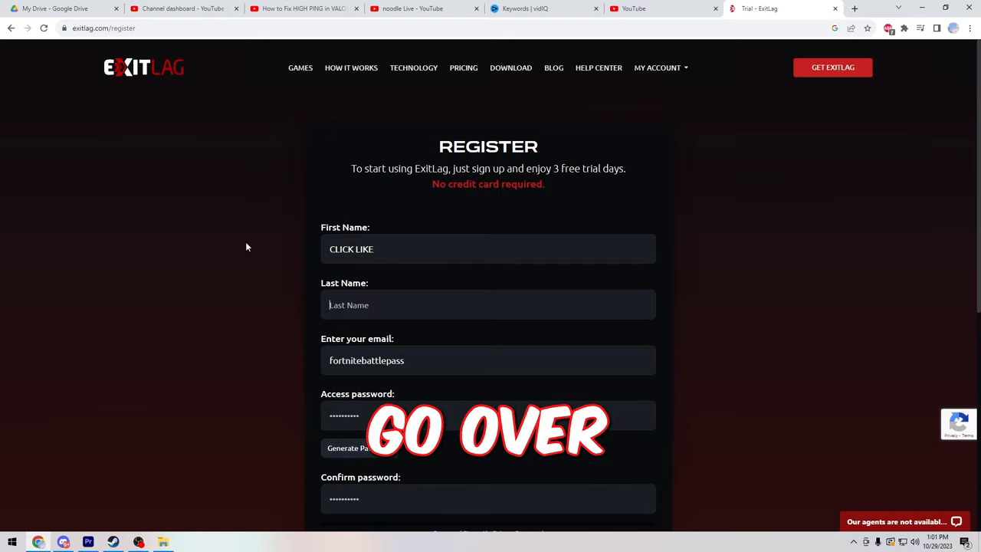
{"action": "left_click", "coordinate": [511, 67]}
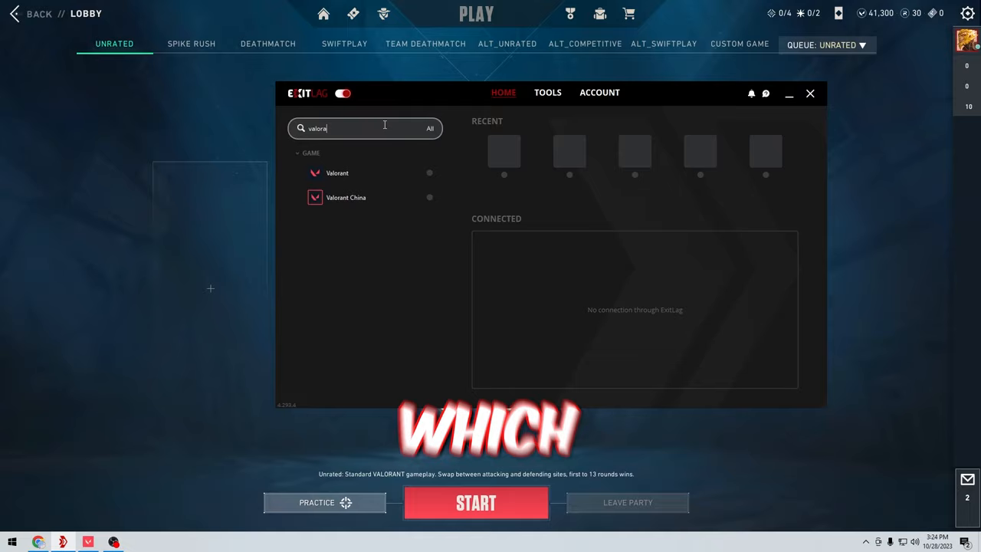
Step: Select Valorant from ExitLag's game search results
{"action": "left_click", "coordinate": [337, 172]}
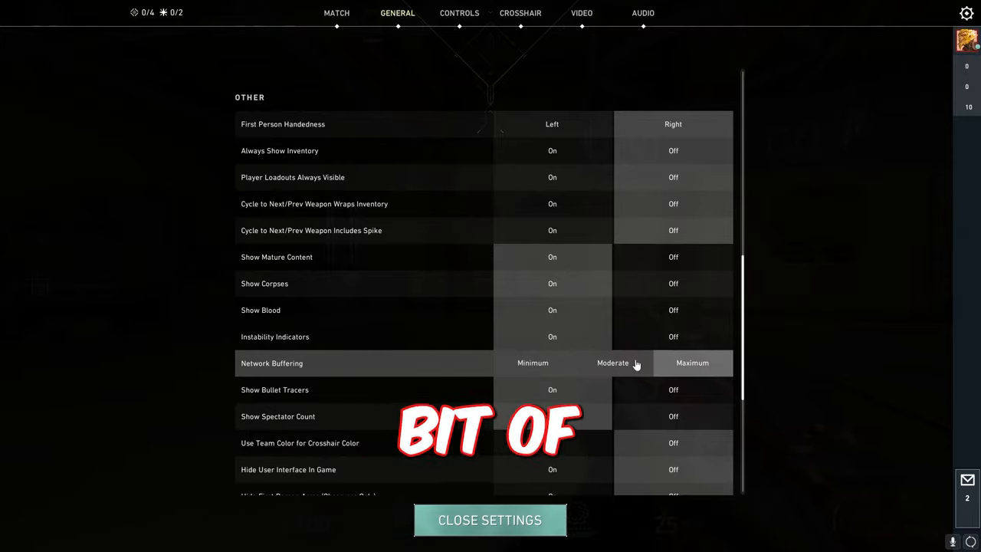
Step: Switch Valorant's Network Buffering from Maximum to a different level
{"action": "left_click", "coordinate": [612, 362]}
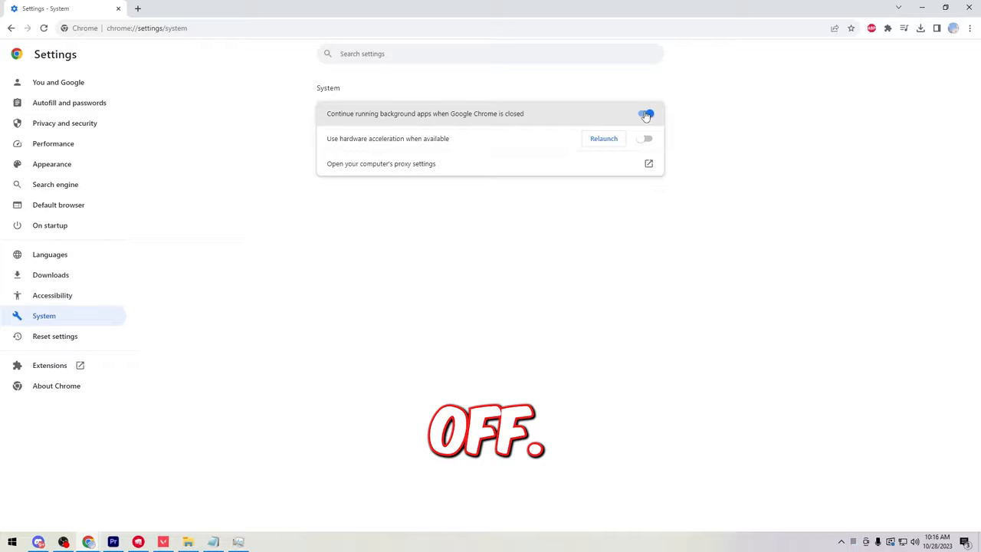
Step: Turn off Chrome's 'Continue running background apps when Google Chrome is closed'
{"action": "left_click", "coordinate": [644, 114]}
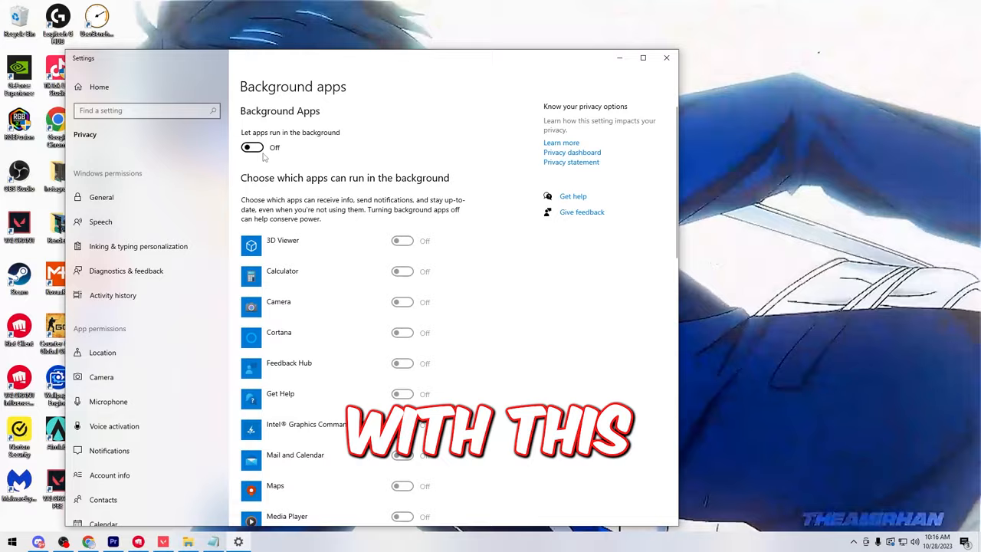
Step: Check that every app in the Background apps list is off and bring up Start
{"action": "scroll", "scroll_direction": "down", "scroll_amount": 3}
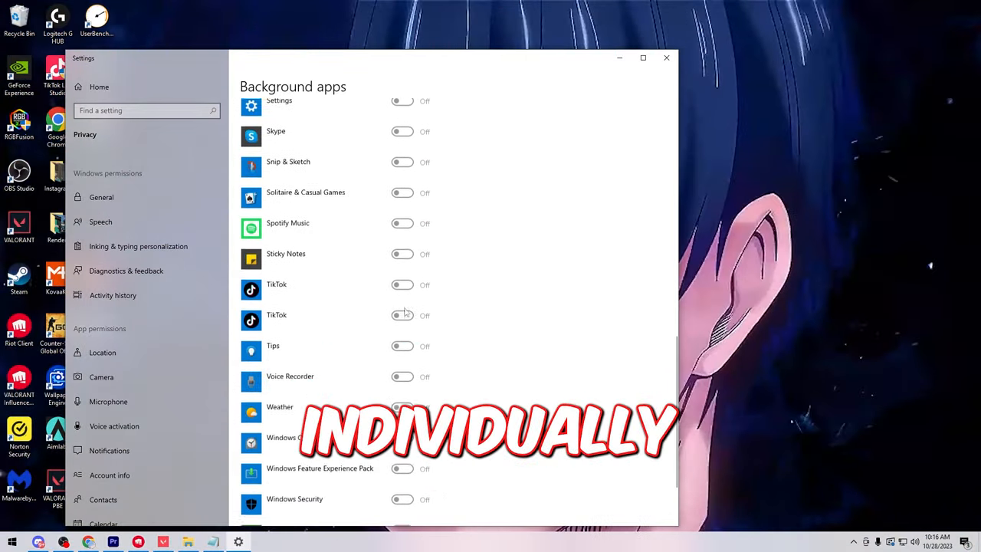
{"action": "scroll", "scroll_direction": "up", "scroll_amount": 3}
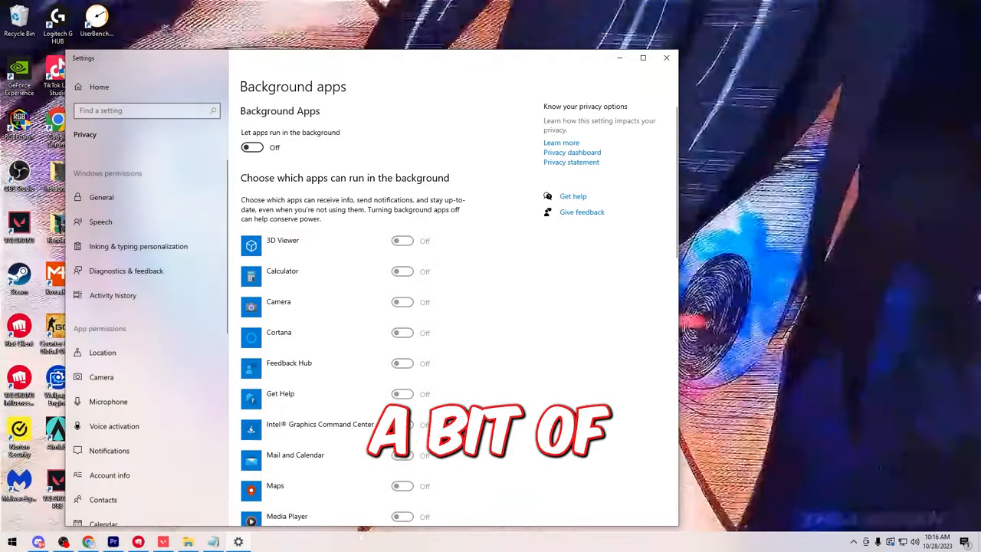
{"action": "left_click", "coordinate": [10, 542]}
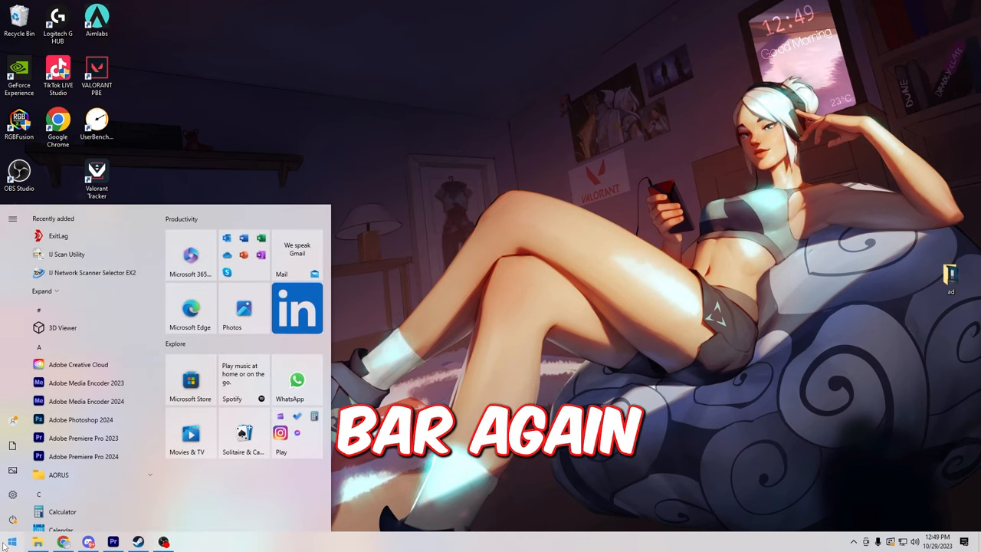
Step: Allow RiotClientServices from C:\Riot Games\Riot Client through Windows Defender Firewall
{"action": "type", "text": "allow"}
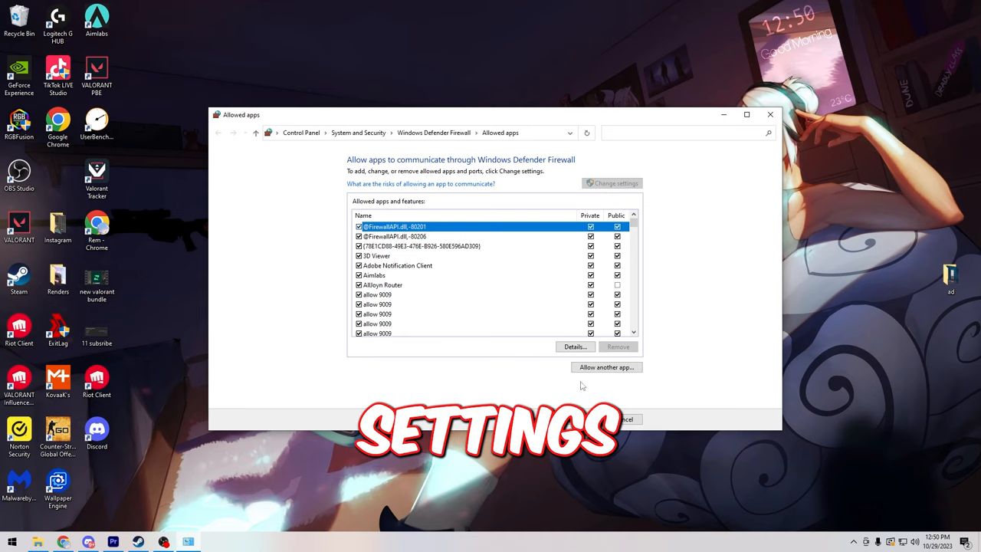
{"action": "left_click", "coordinate": [605, 367]}
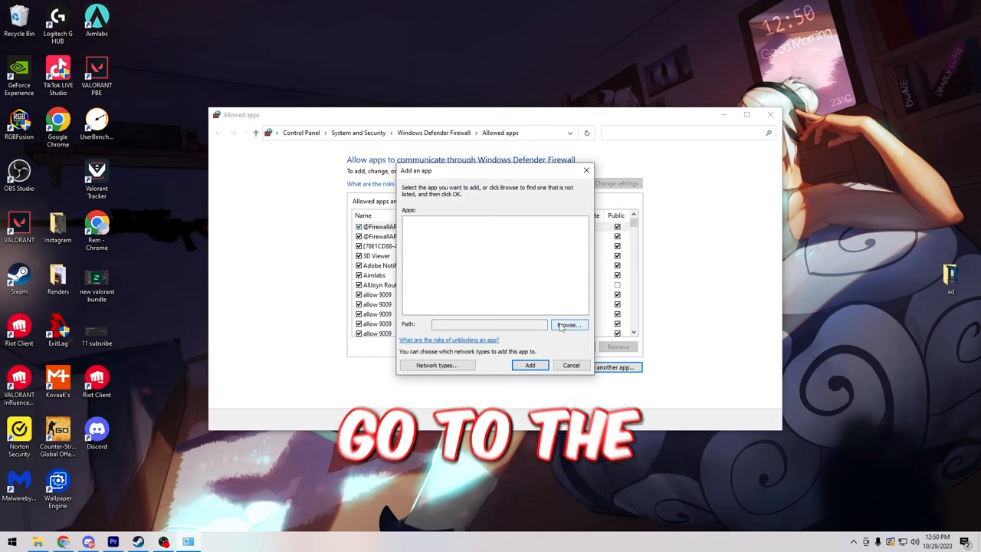
{"action": "left_click", "coordinate": [568, 324]}
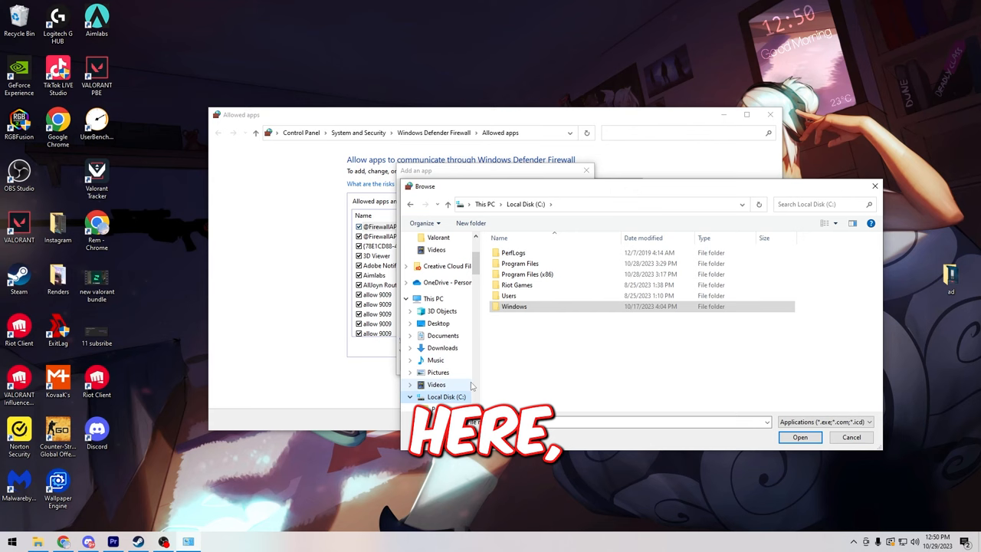
{"action": "double_click", "coordinate": [517, 284]}
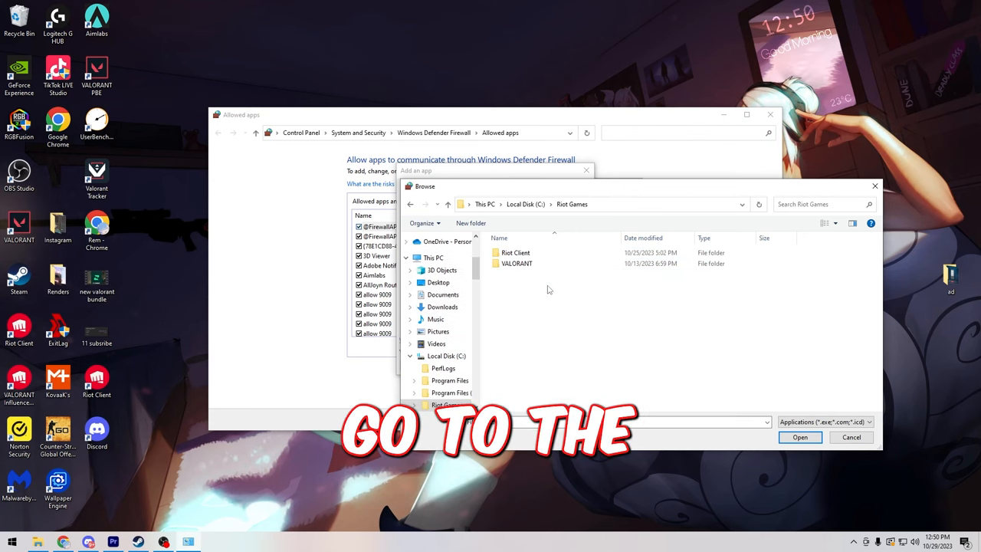
{"action": "double_click", "coordinate": [516, 252]}
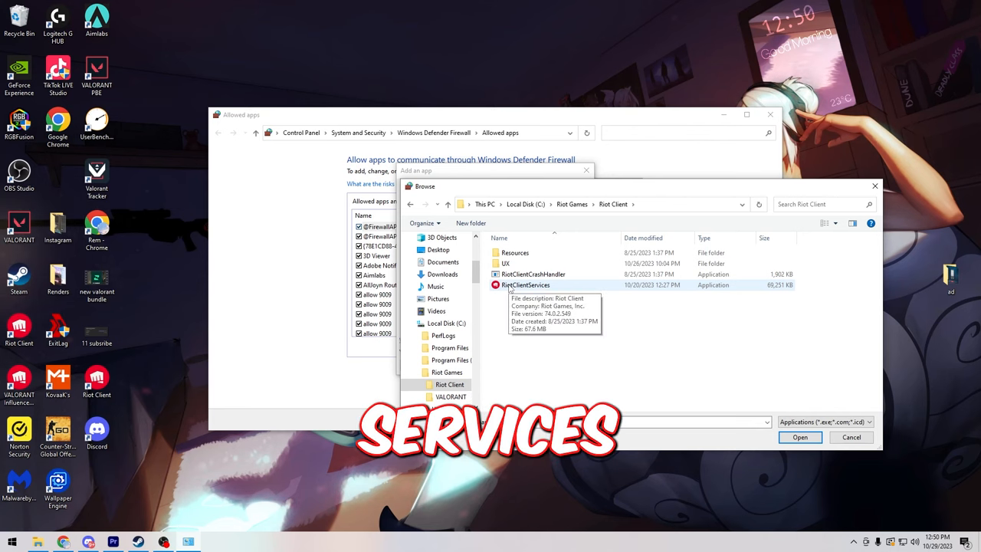
{"action": "left_click", "coordinate": [799, 436]}
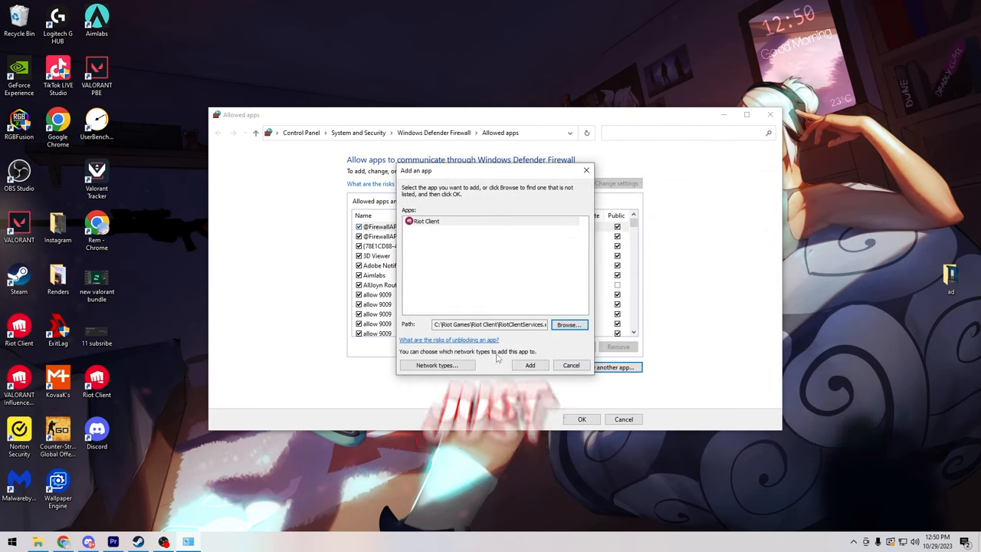
{"action": "left_click", "coordinate": [11, 541]}
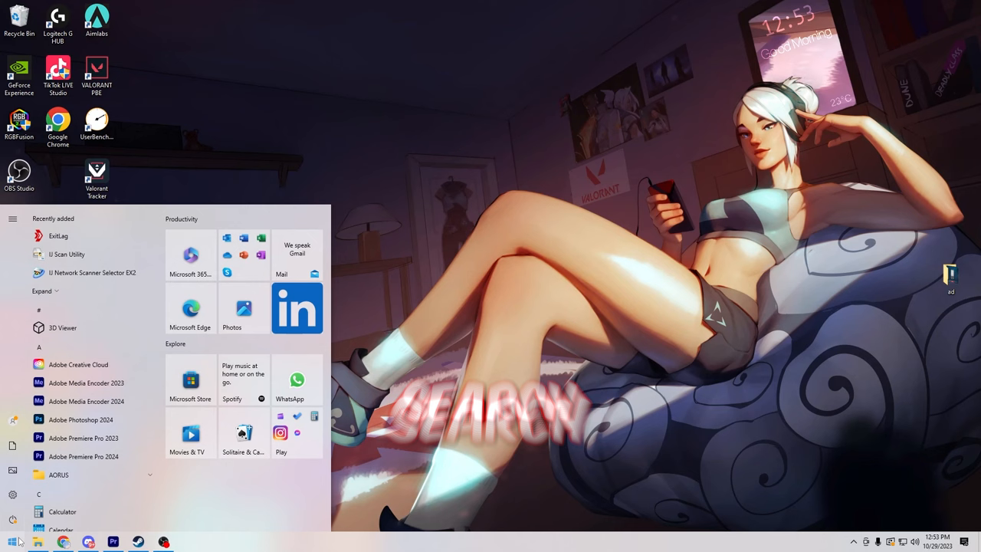
Step: Launch services.msc and set the Windows Update service's startup type to Disabled
{"action": "type", "text": "run"}
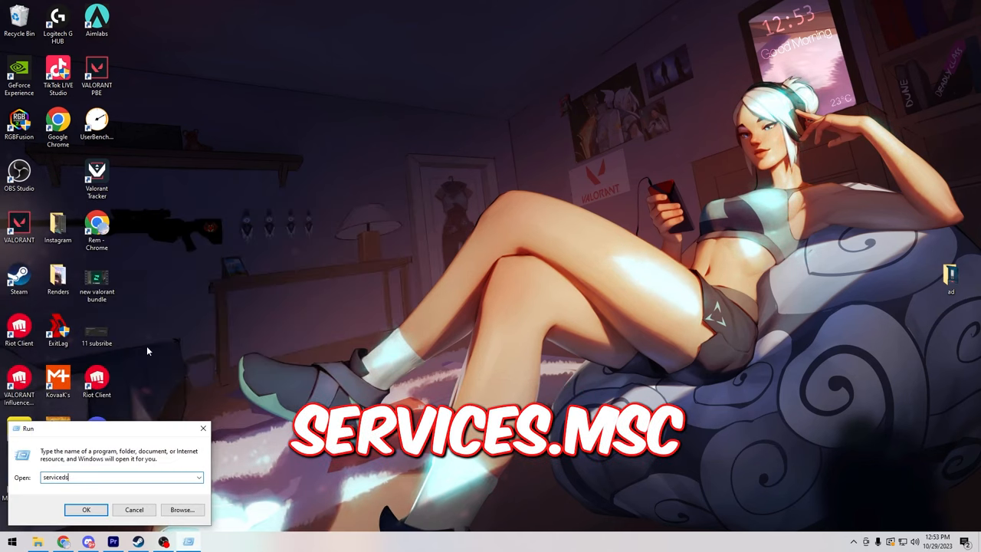
{"action": "type", "text": "services.msc"}
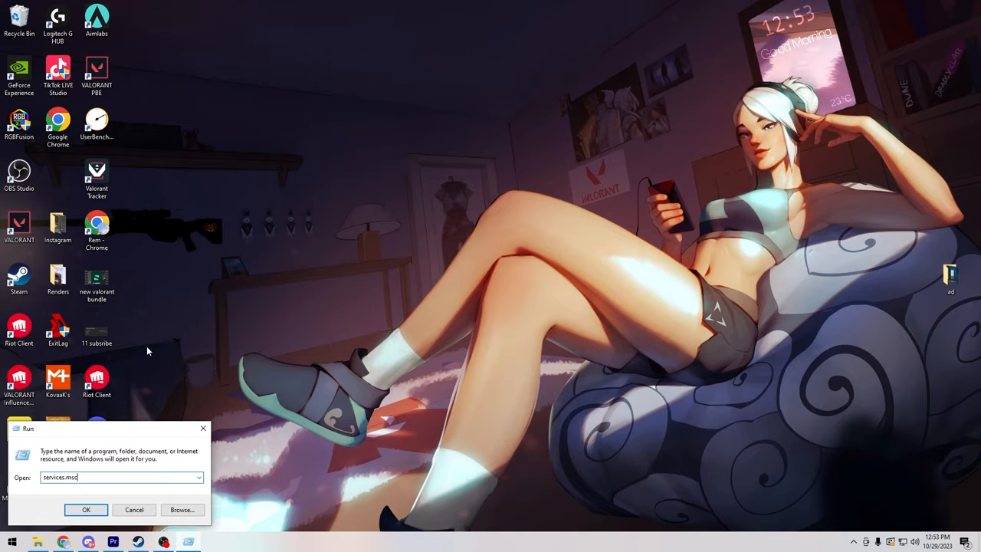
{"action": "left_click", "coordinate": [86, 510]}
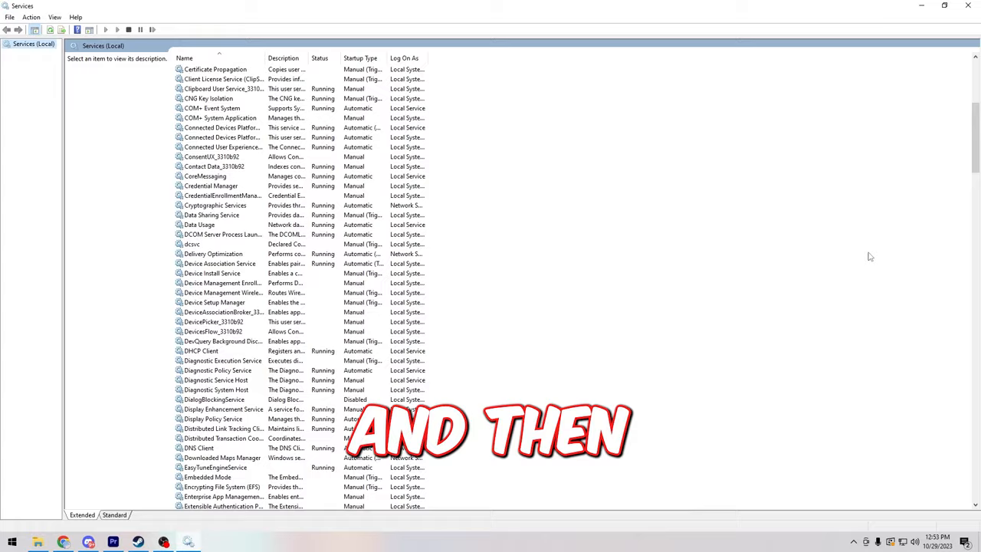
{"action": "scroll", "scroll_direction": "down", "scroll_amount": 3}
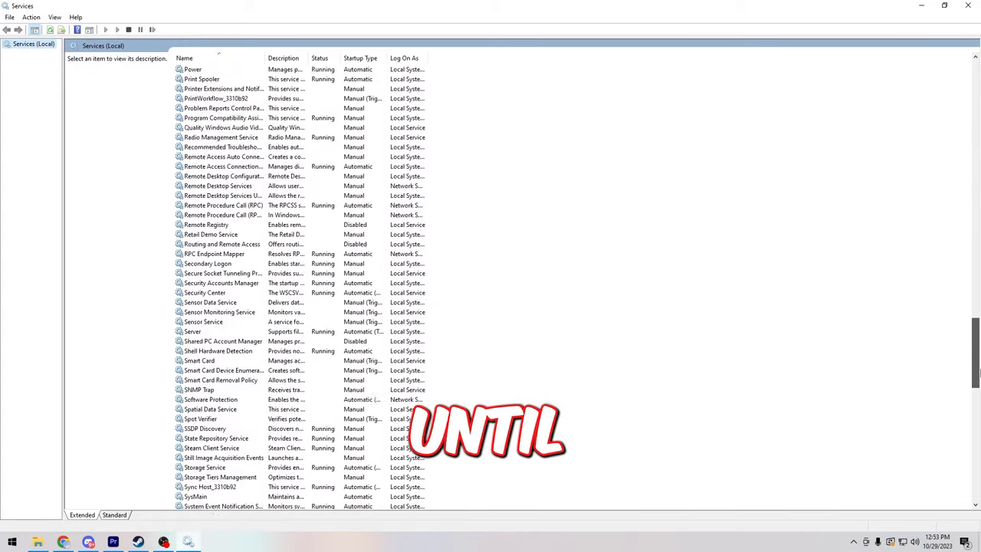
{"action": "scroll", "scroll_direction": "down", "scroll_amount": 3}
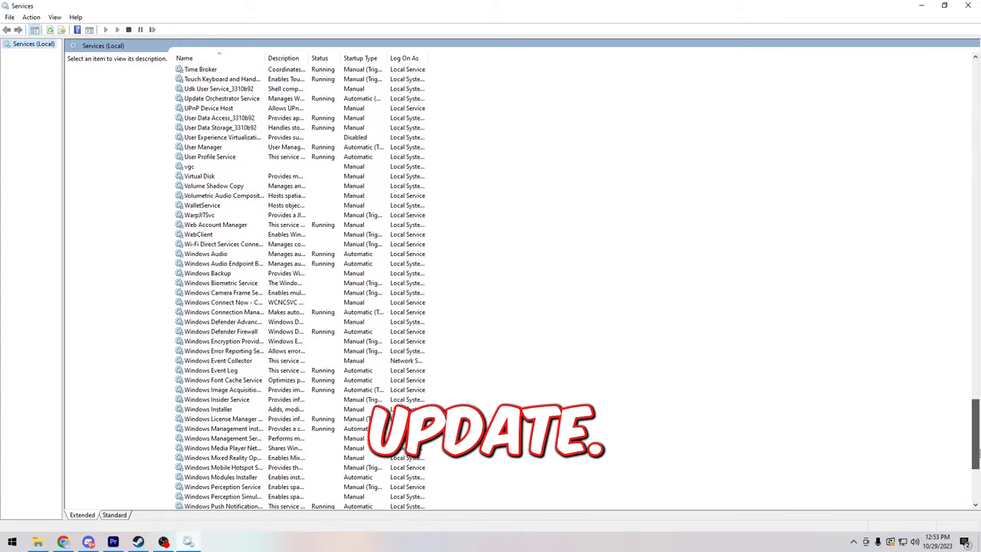
{"action": "left_click", "coordinate": [207, 428]}
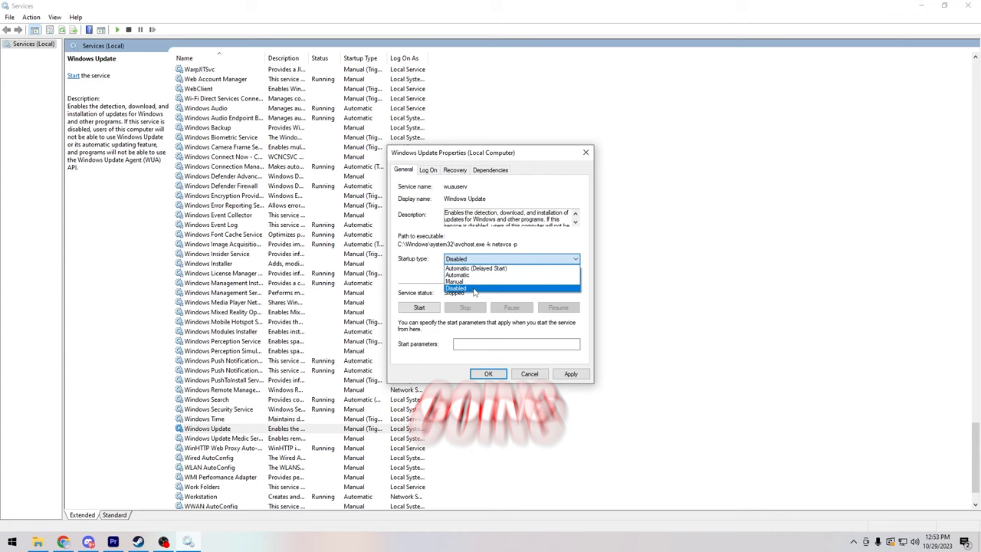
{"action": "left_click", "coordinate": [456, 288]}
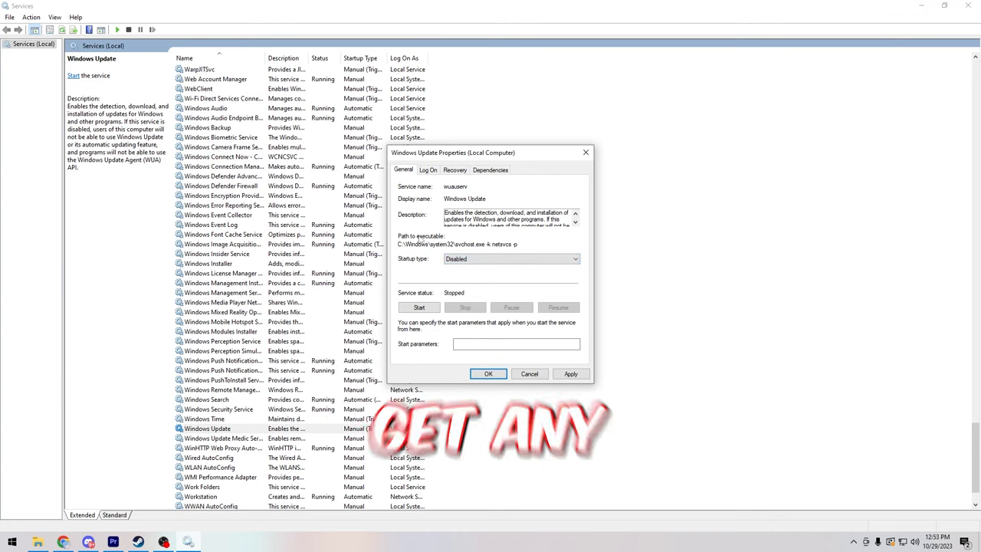
{"action": "mouse_move", "coordinate": [495, 291]}
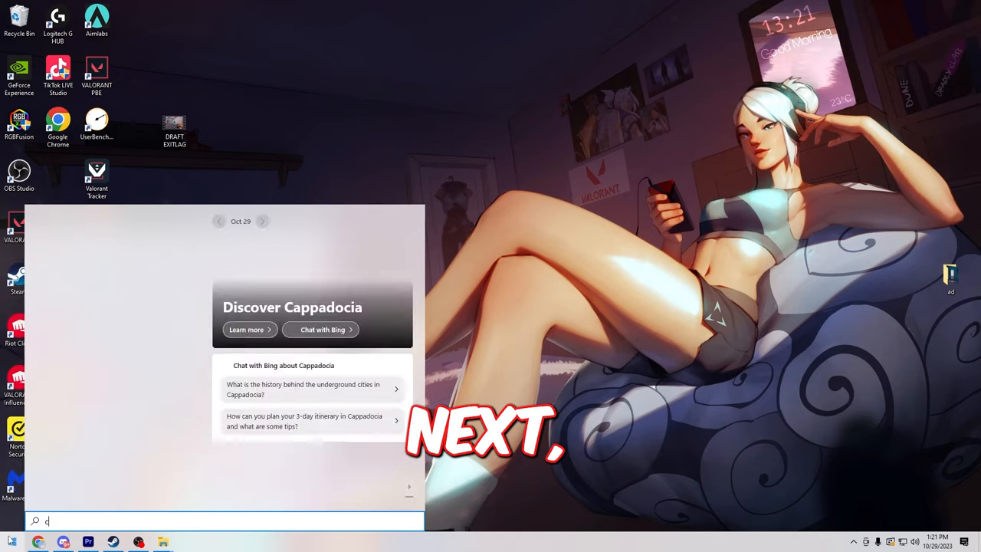
Step: In an administrator Command Prompt, ping 1.1.1.1 and then 8.8.8.8
{"action": "type", "text": "md"}
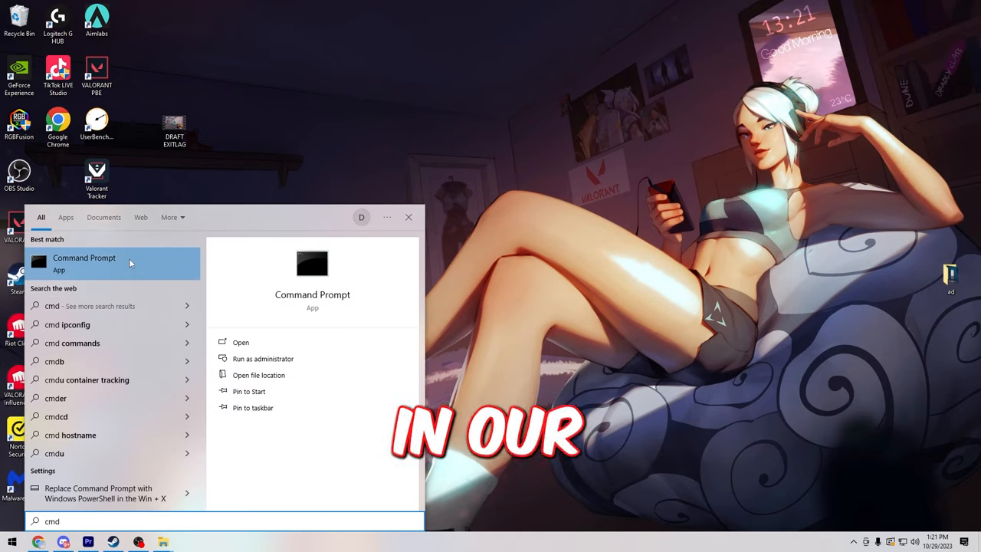
{"action": "left_click", "coordinate": [262, 358]}
{"action": "type", "text": "ping"}
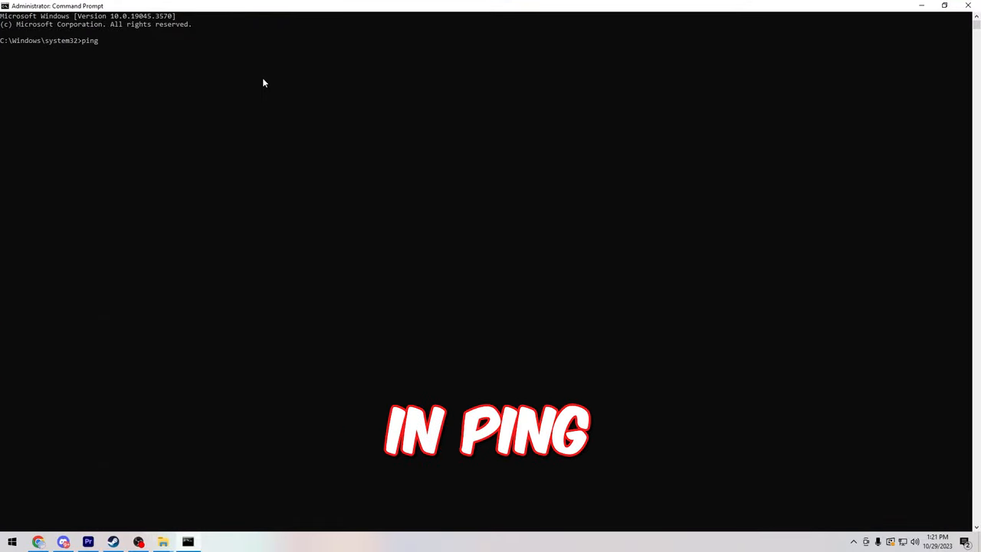
{"action": "type", "text": "1.1.1.1"}
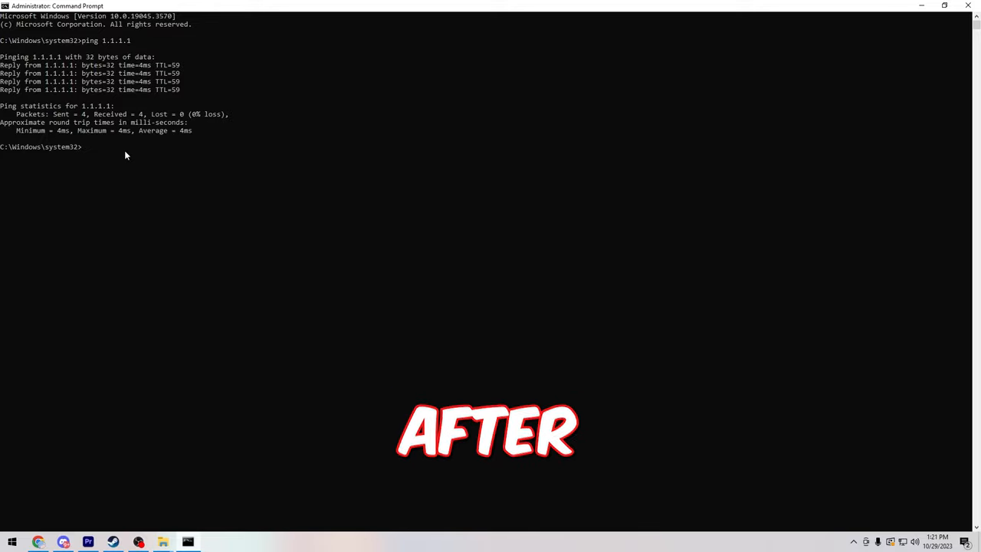
{"action": "type", "text": "ping 8.8."}
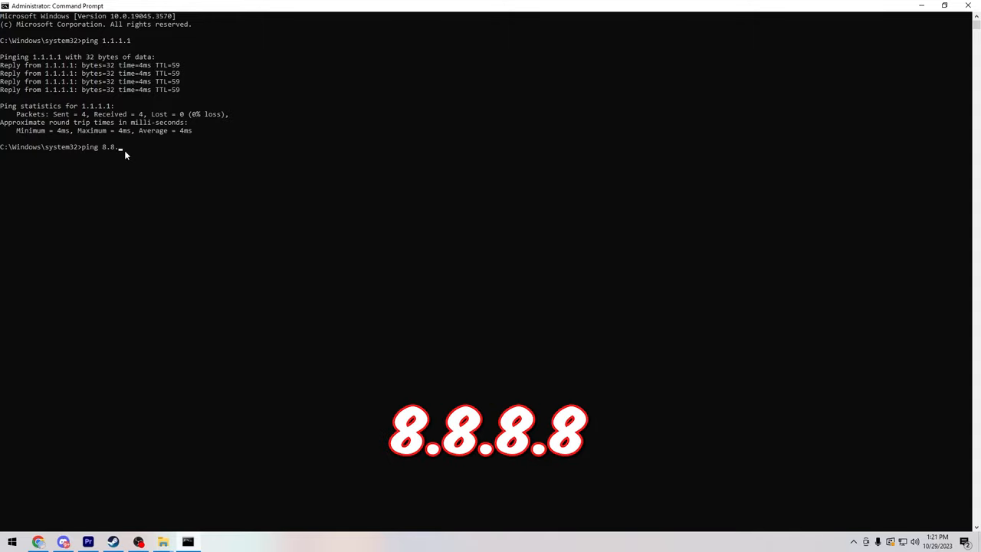
{"action": "key", "text": "Return"}
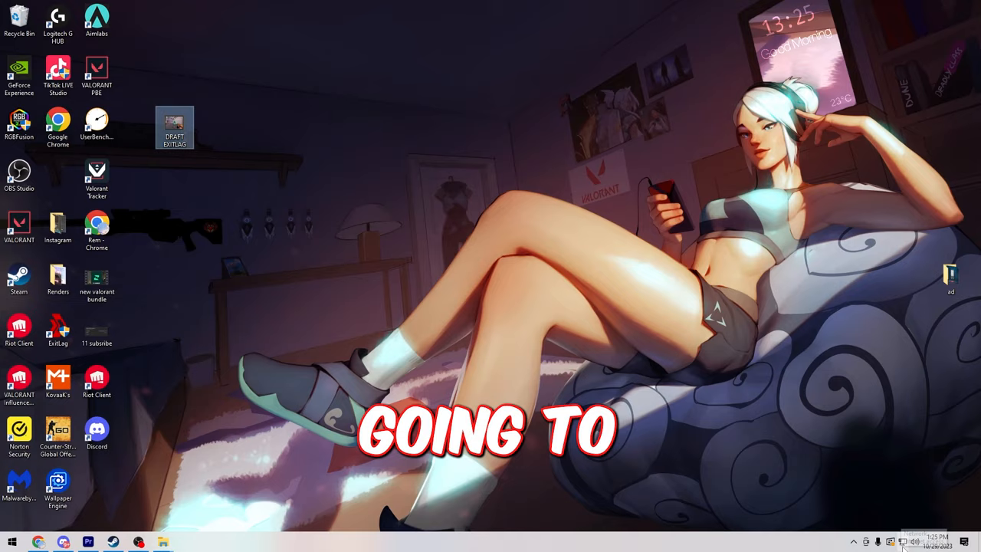
Step: Open the Internet Protocol Version 4 properties of the Ethernet adapter
{"action": "left_click", "coordinate": [890, 541]}
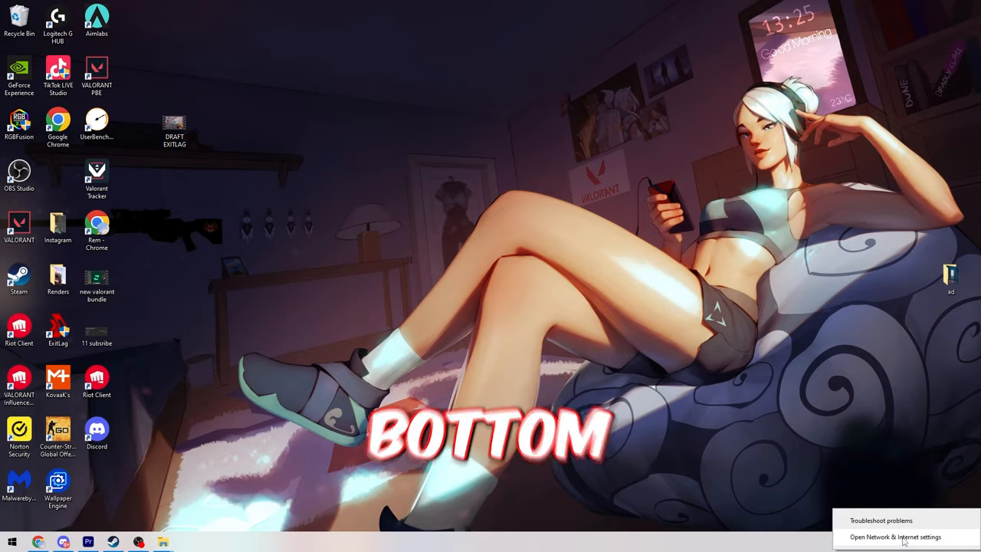
{"action": "left_click", "coordinate": [894, 536]}
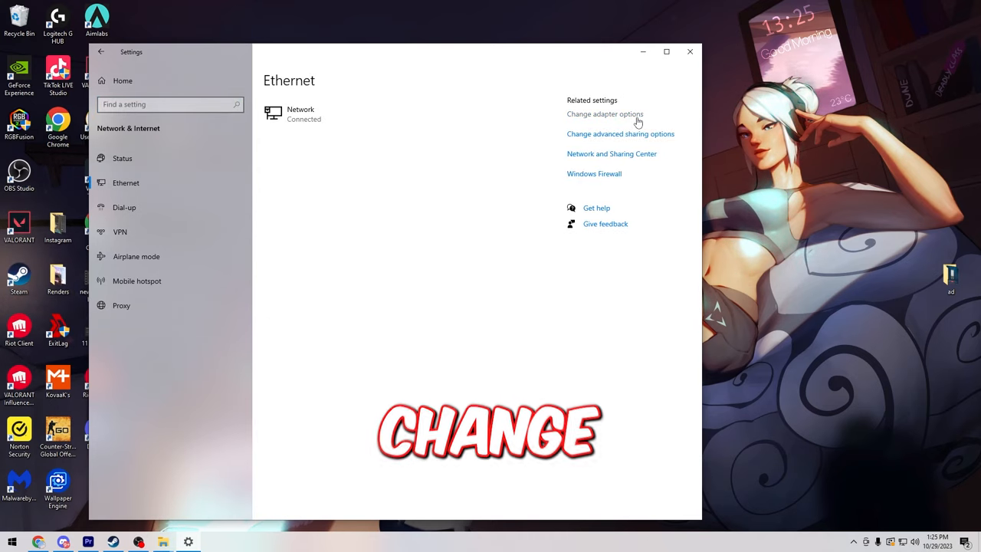
{"action": "left_click", "coordinate": [604, 113]}
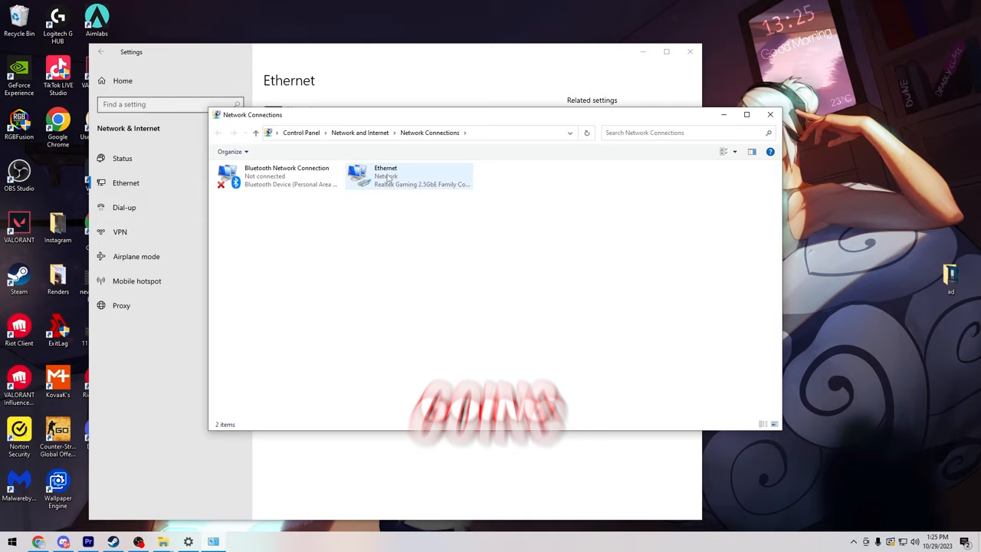
{"action": "left_click", "coordinate": [385, 172]}
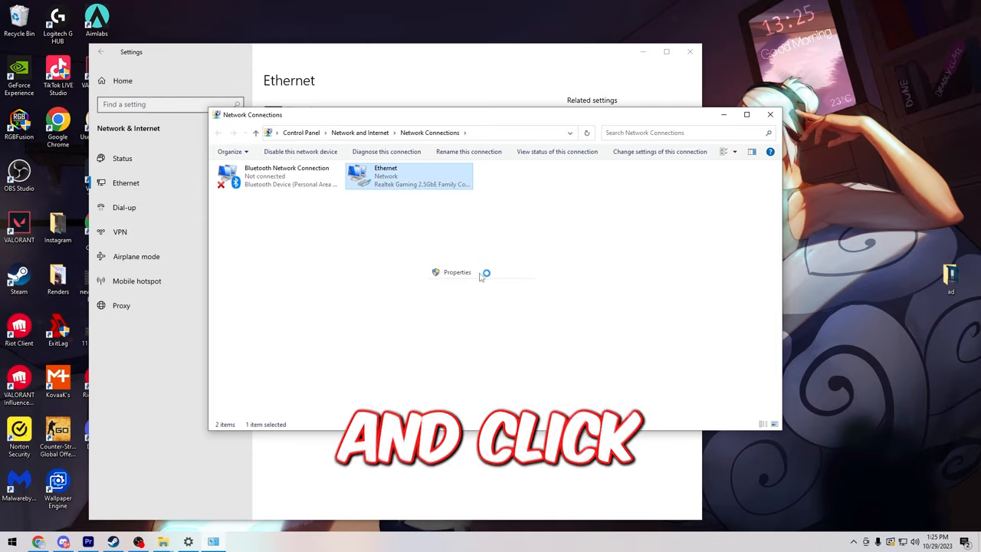
{"action": "left_click", "coordinate": [457, 272]}
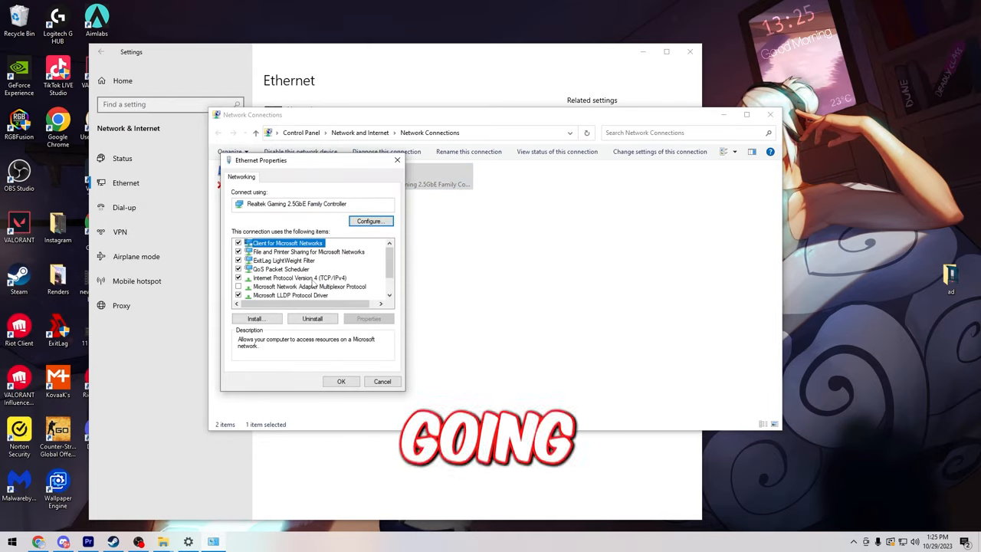
{"action": "left_click", "coordinate": [298, 277]}
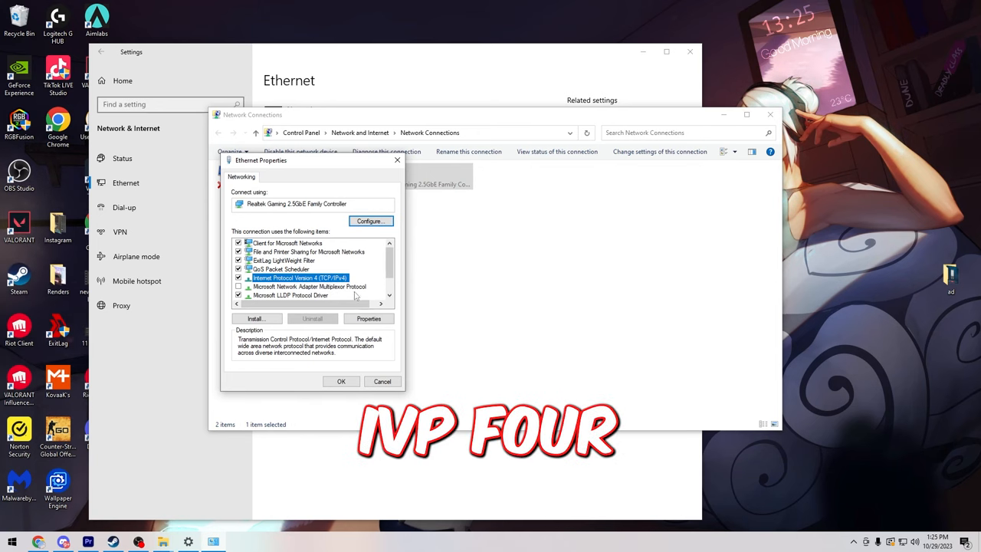
{"action": "left_click", "coordinate": [369, 318]}
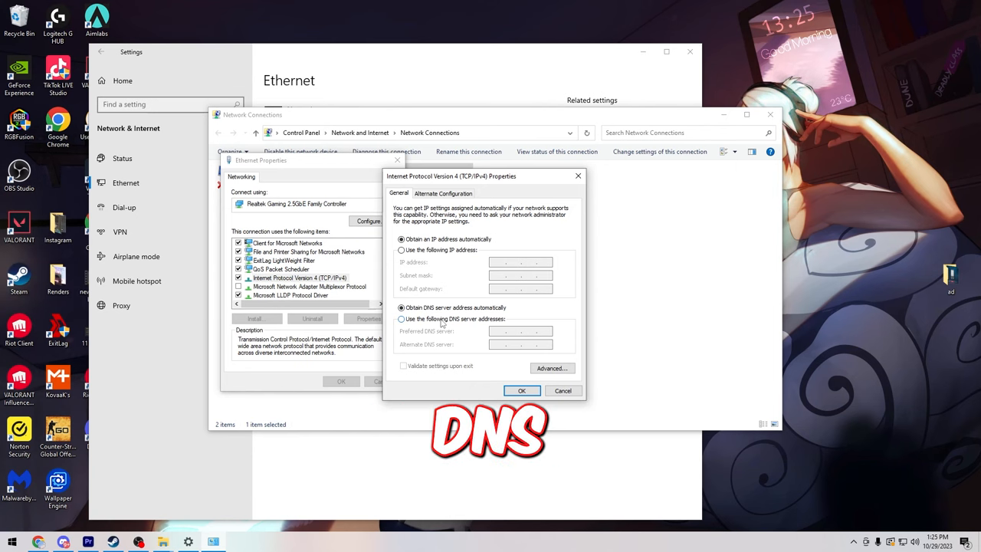
Step: Switch IPv4 to manually entered DNS servers and type the custom DNS addresses
{"action": "left_click", "coordinate": [401, 318]}
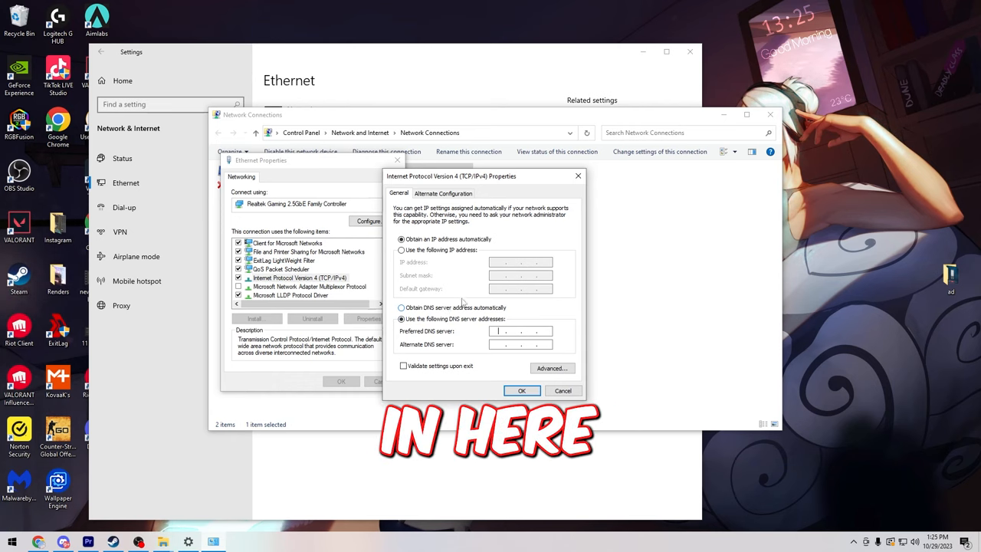
{"action": "type", "text": "1.1.1."}
{"action": "left_click", "coordinate": [520, 344]}
{"action": "type", "text": "1.0.0."}
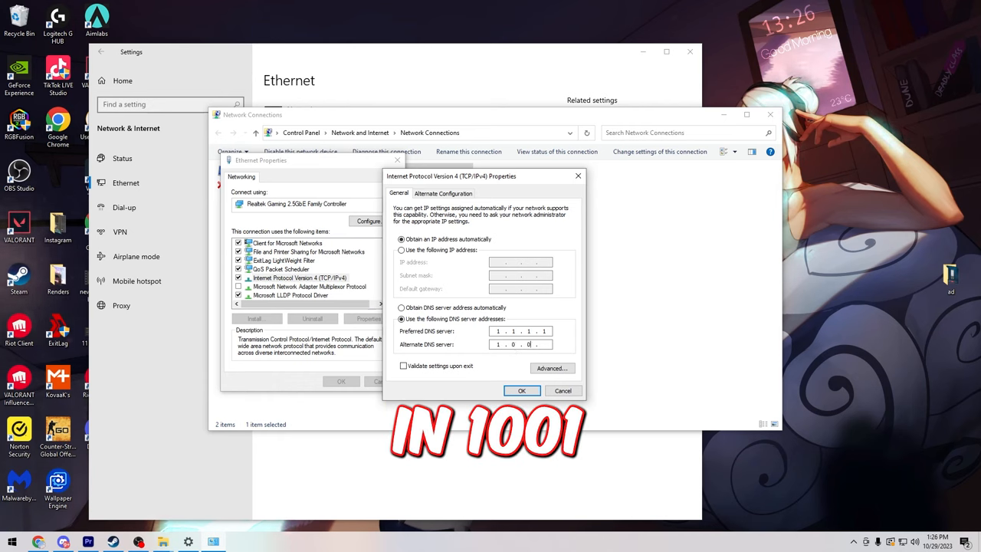
{"action": "type", "text": "1"}
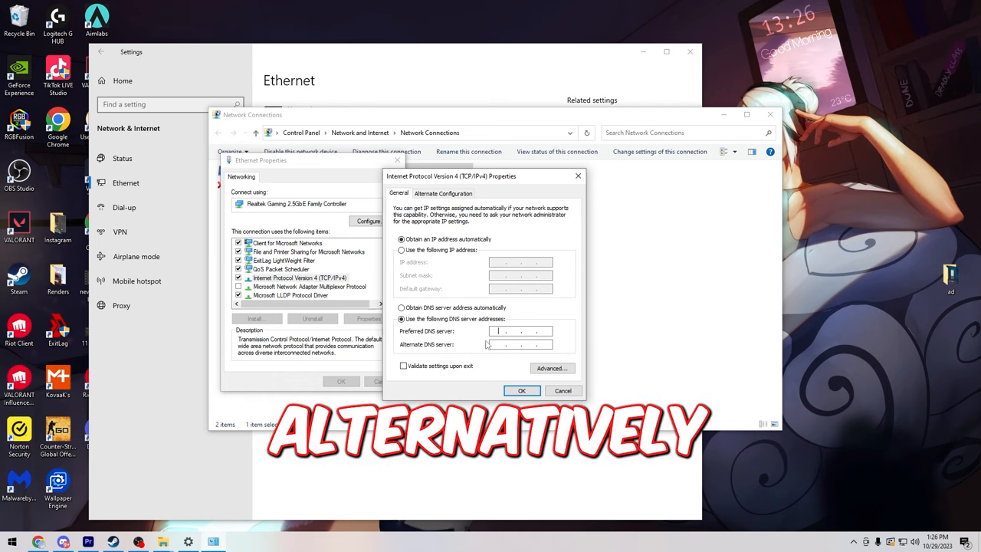
{"action": "type", "text": "9"}
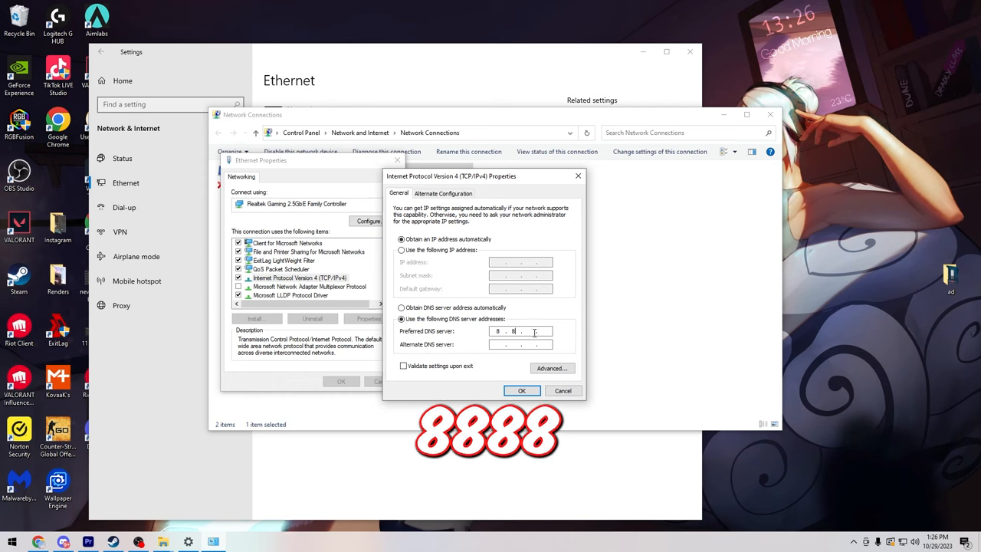
{"action": "type", "text": "8.8"}
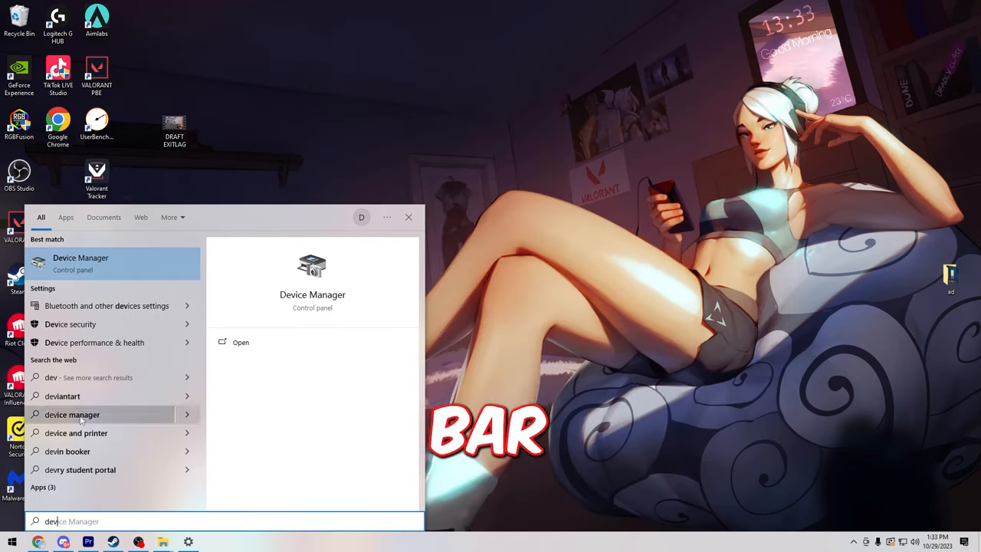
Step: Open the Realtek Gaming 2.5GbE adapter's properties from Network adapters at the Advanced tab
{"action": "left_click", "coordinate": [241, 342]}
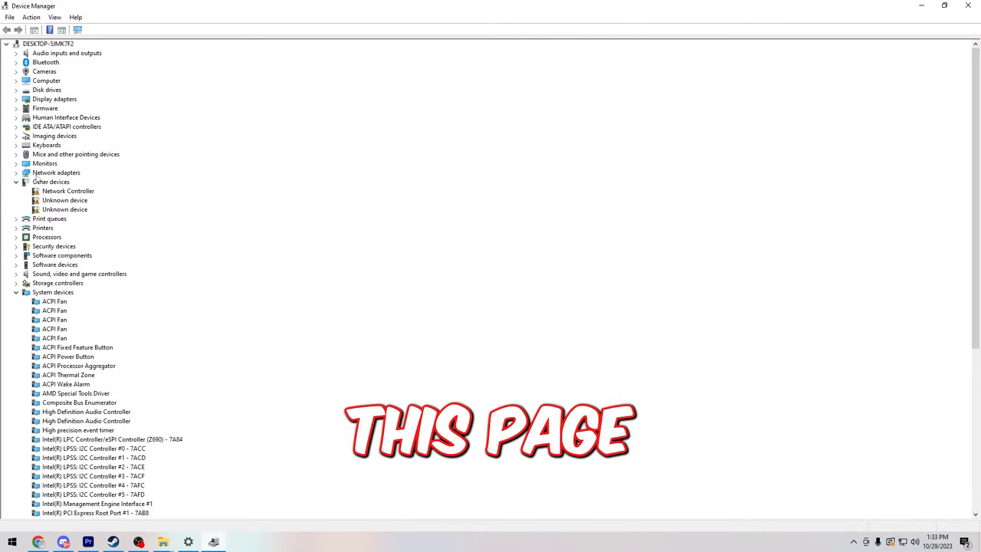
{"action": "left_click", "coordinate": [17, 172]}
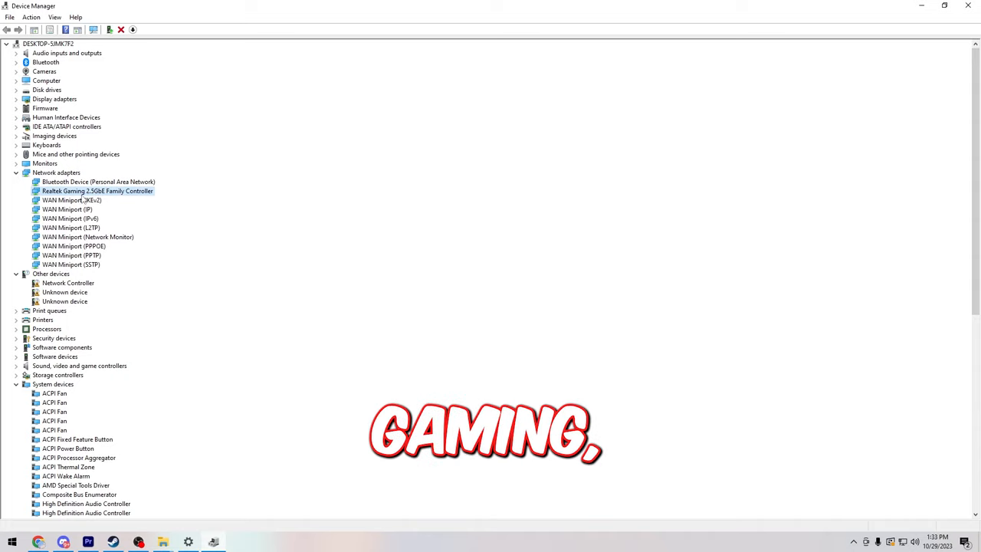
{"action": "right_click", "coordinate": [97, 190]}
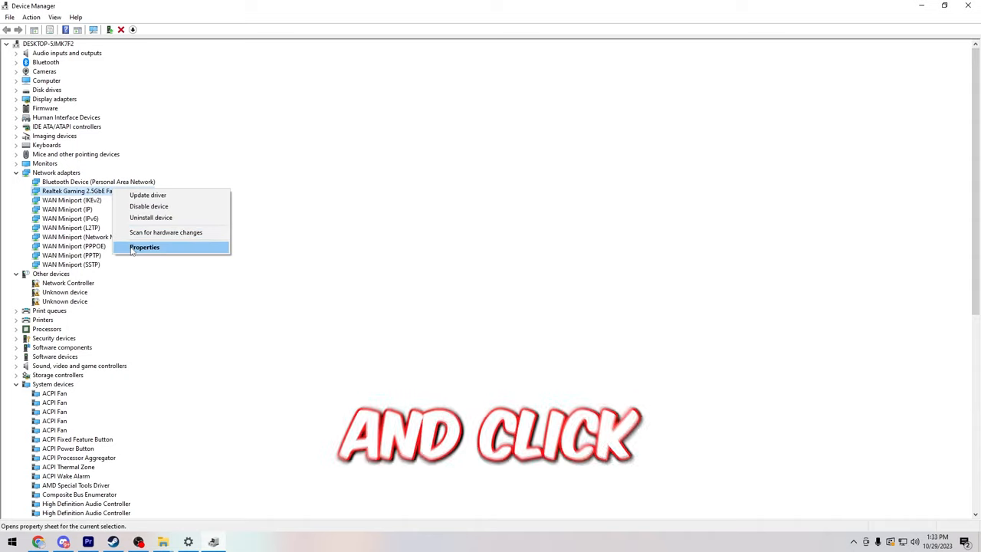
{"action": "left_click", "coordinate": [144, 247]}
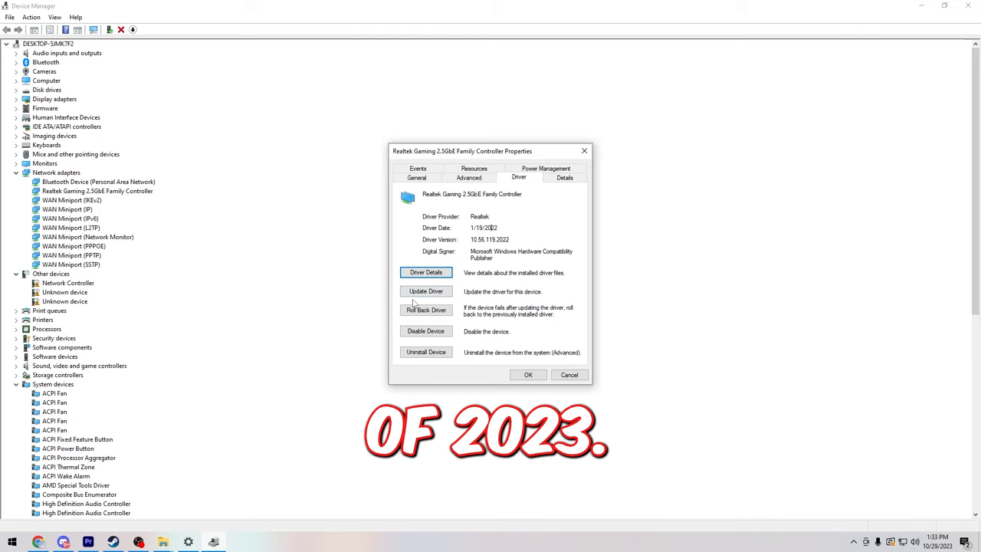
{"action": "left_click", "coordinate": [468, 177]}
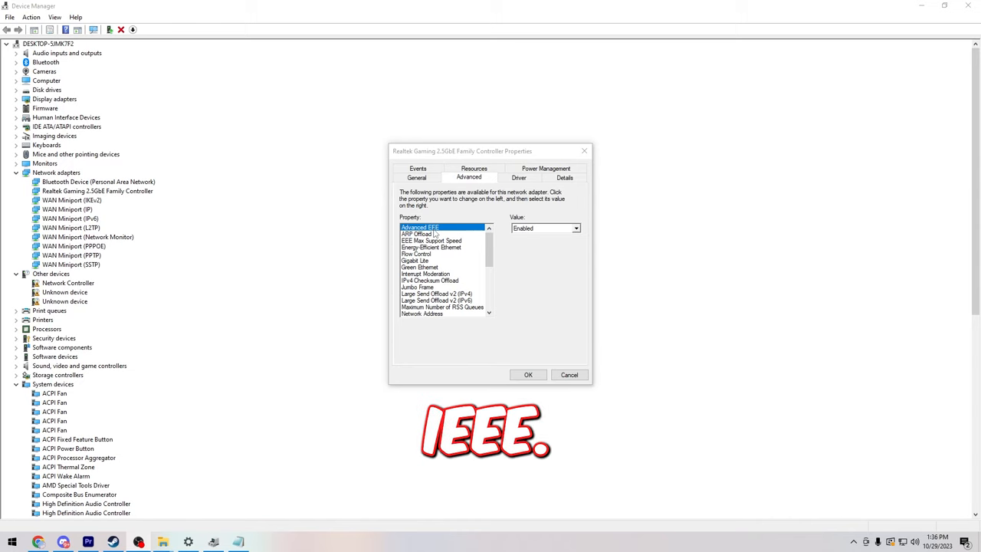
Step: Set Energy-Efficient Ethernet and Green Ethernet to Disabled
{"action": "left_click", "coordinate": [544, 227]}
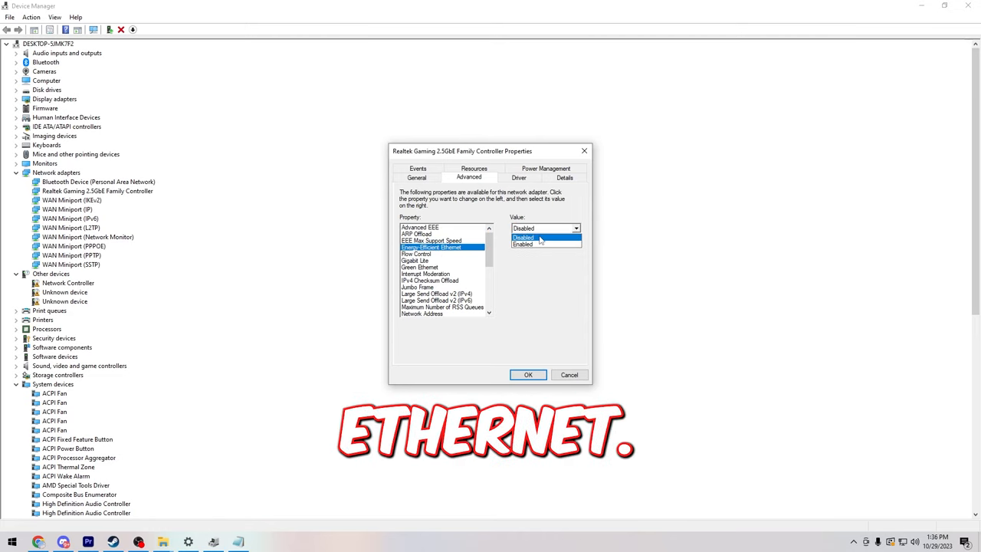
{"action": "left_click", "coordinate": [523, 237]}
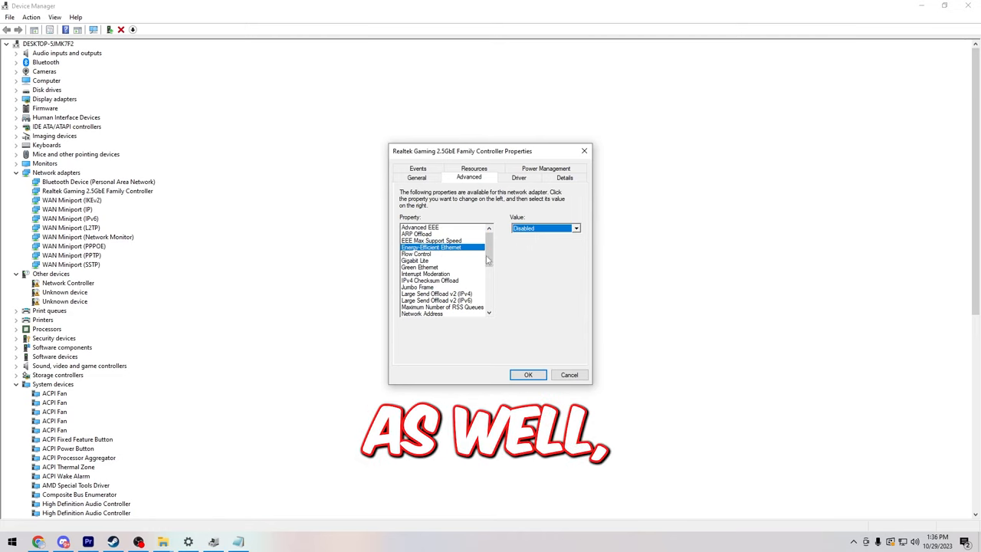
{"action": "left_click", "coordinate": [419, 267]}
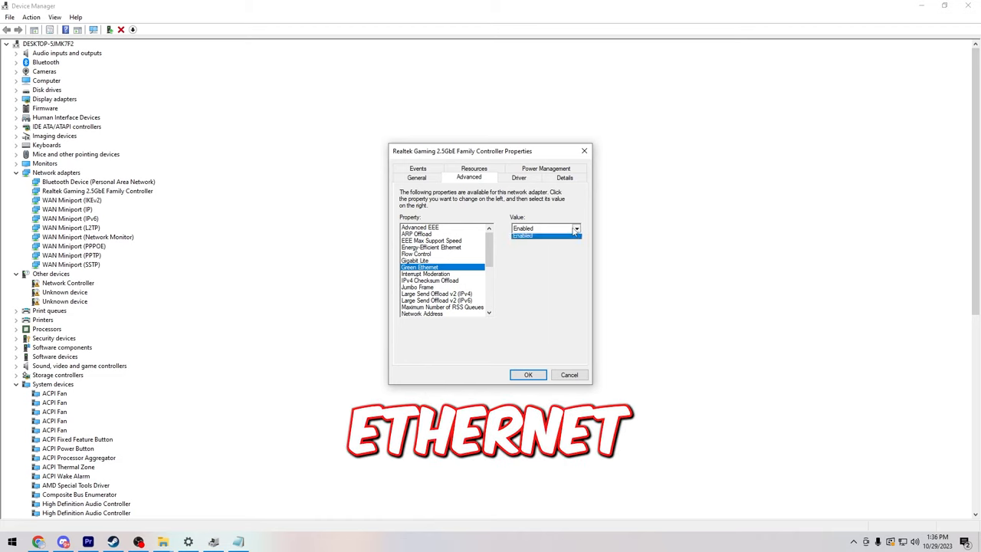
{"action": "left_click", "coordinate": [523, 234]}
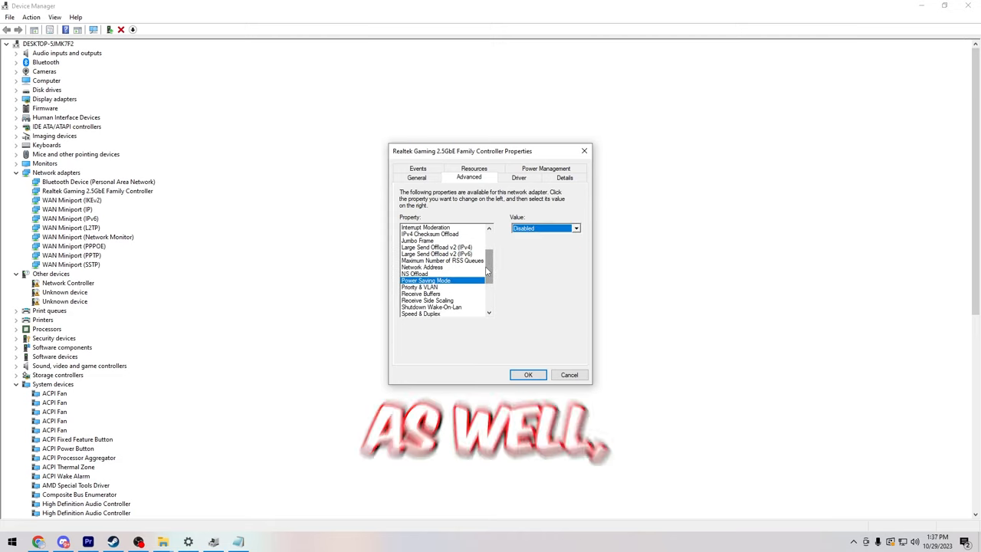
Step: Set Wake on Magic Packet and Wake on pattern match to Disabled
{"action": "scroll", "scroll_direction": "down", "scroll_amount": 3}
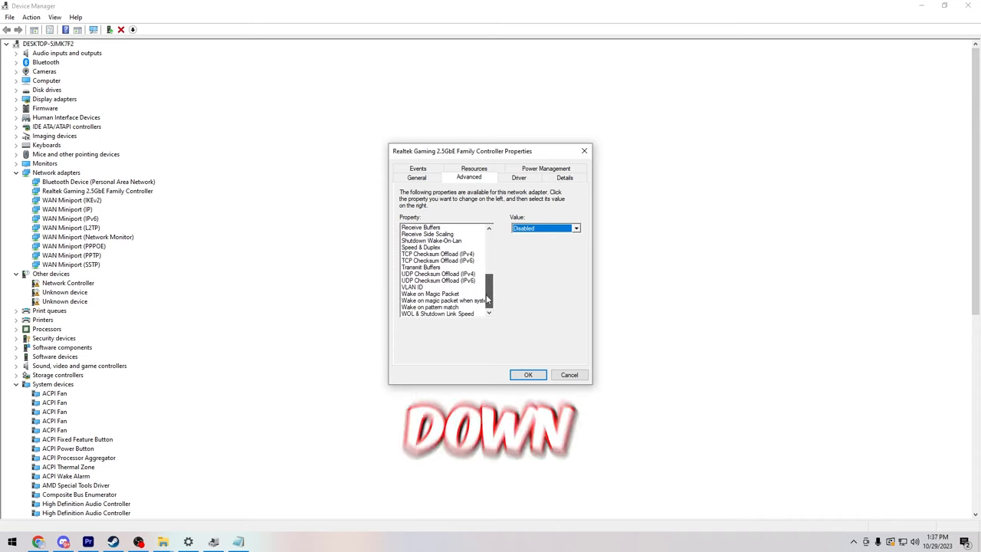
{"action": "left_click", "coordinate": [429, 294]}
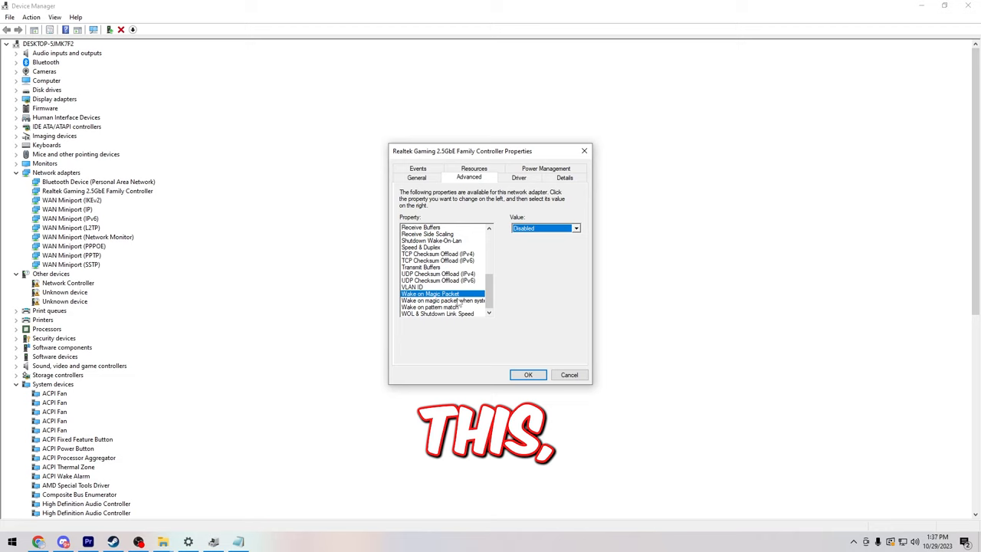
{"action": "left_click", "coordinate": [443, 300]}
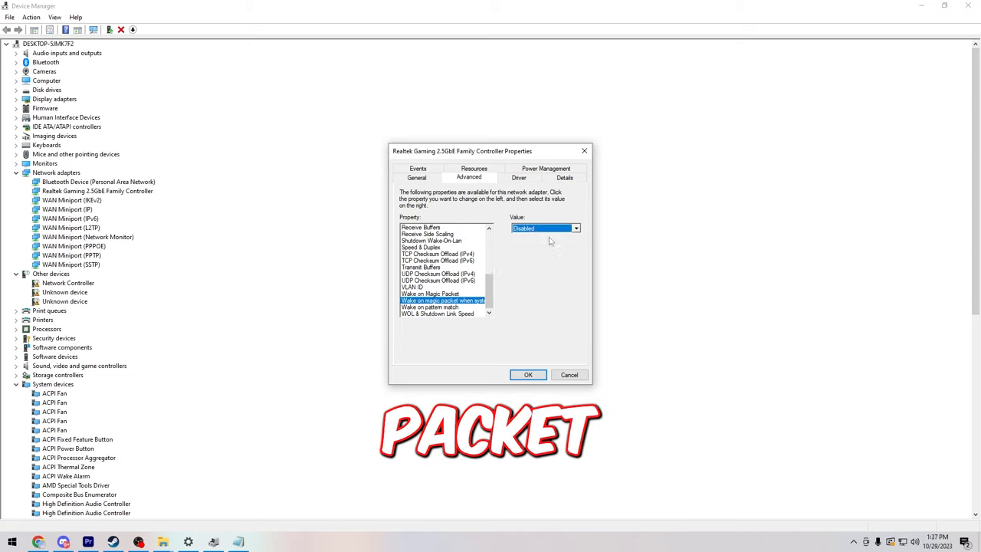
{"action": "left_click", "coordinate": [430, 306]}
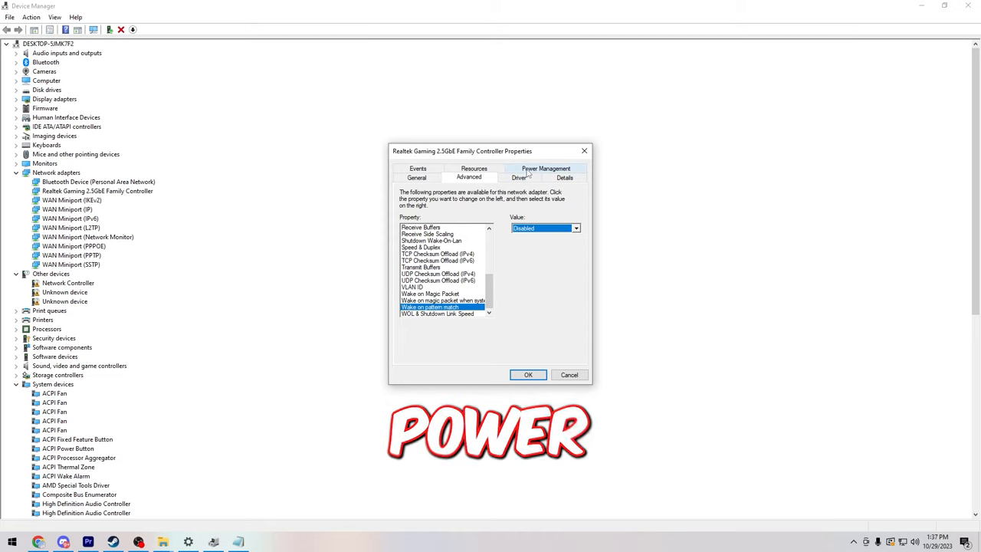
{"action": "left_click", "coordinate": [546, 168]}
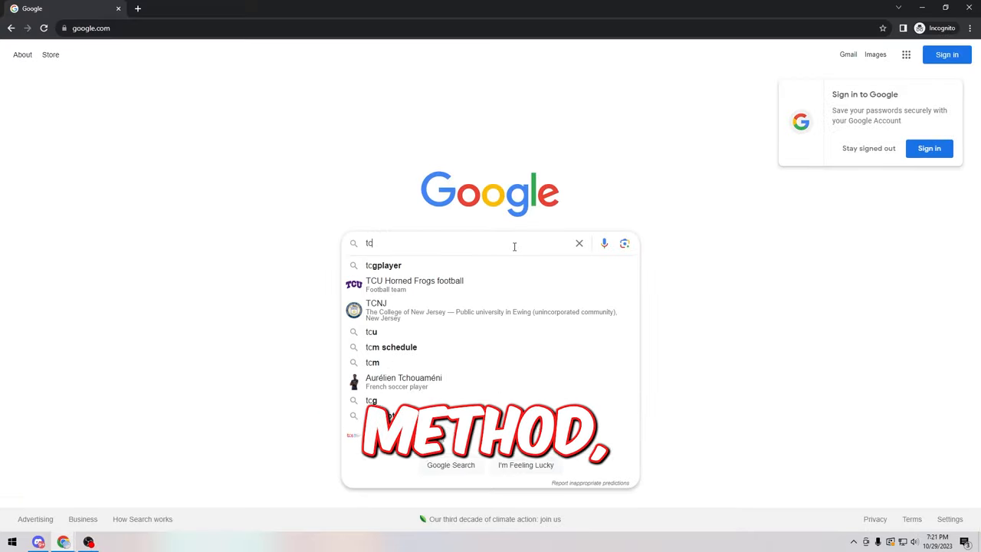
Step: Search Google for 'tcp optimizer' and open the SpeedGuide TCP Optimizer downloads result
{"action": "type", "text": "cp optimizer"}
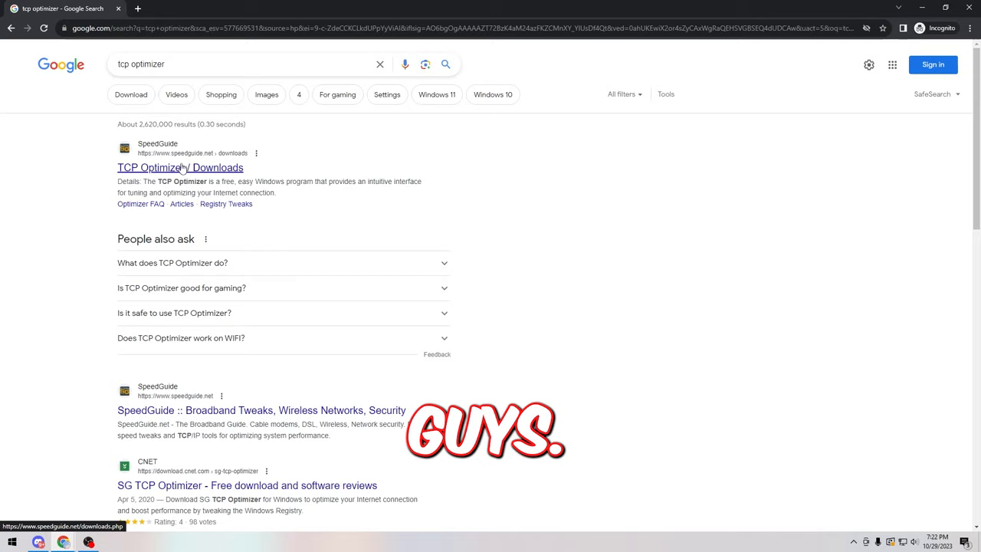
{"action": "left_click", "coordinate": [180, 167]}
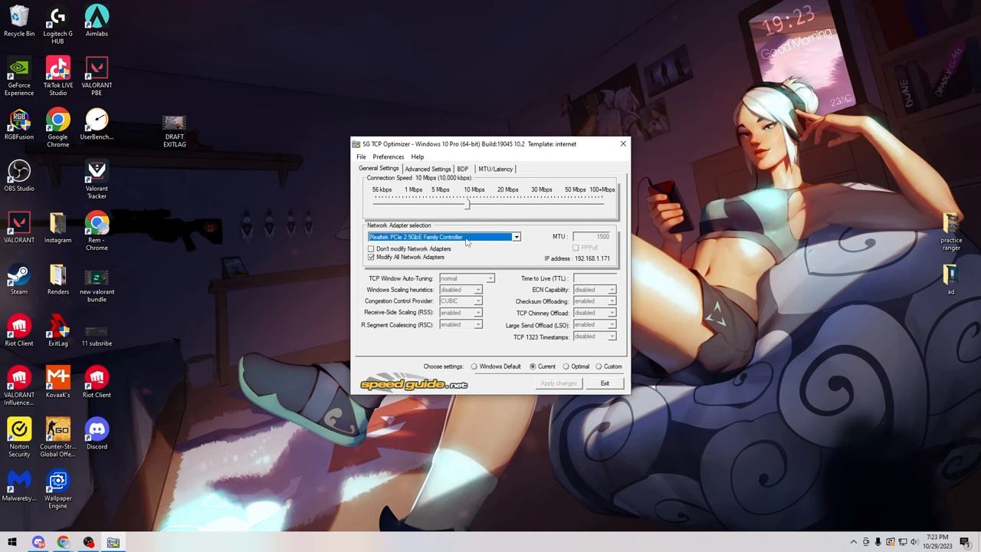
Step: Keep the Realtek PCIe 2.5GbE adapter selected and set connection speed to 100 Mbps
{"action": "left_click", "coordinate": [515, 236]}
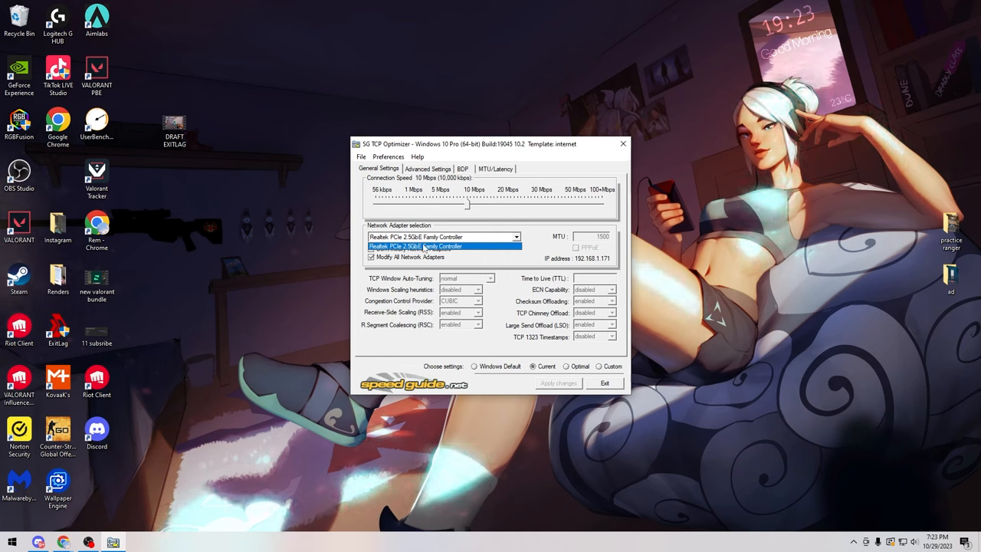
{"action": "left_click", "coordinate": [414, 246]}
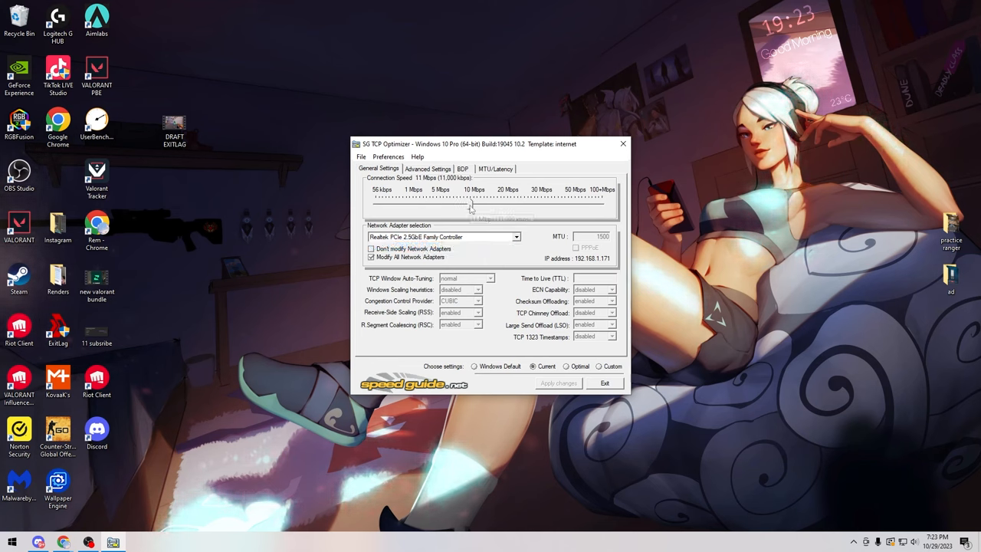
{"action": "left_click_drag", "start_coordinate": [471, 201], "coordinate": [601, 201]}
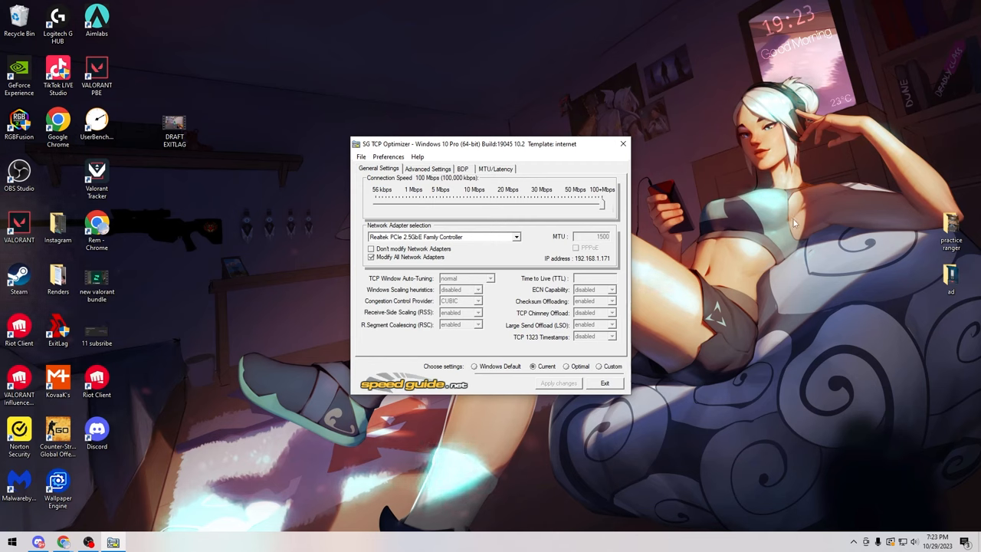
{"action": "left_click", "coordinate": [427, 168]}
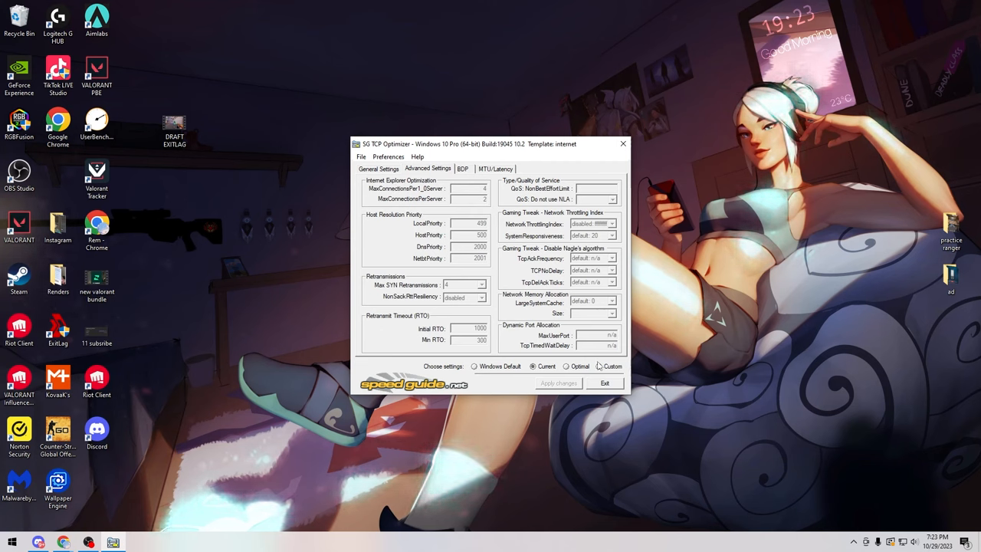
Step: Choose Custom, set host priorities 4–7, 2 SYN retransmissions and Initial RTO 2000
{"action": "left_click", "coordinate": [599, 365]}
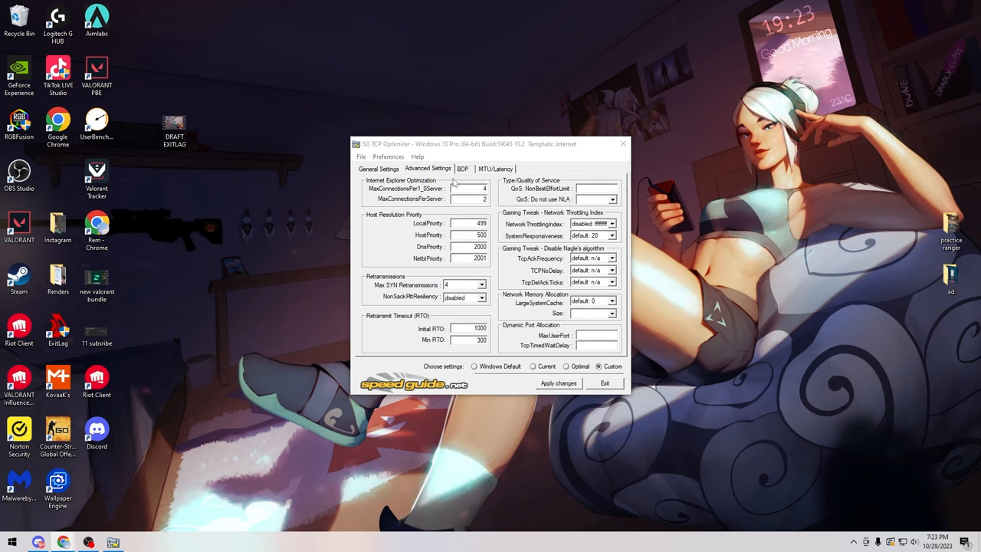
{"action": "mouse_move", "coordinate": [364, 193]}
{"action": "type", "text": "10"}
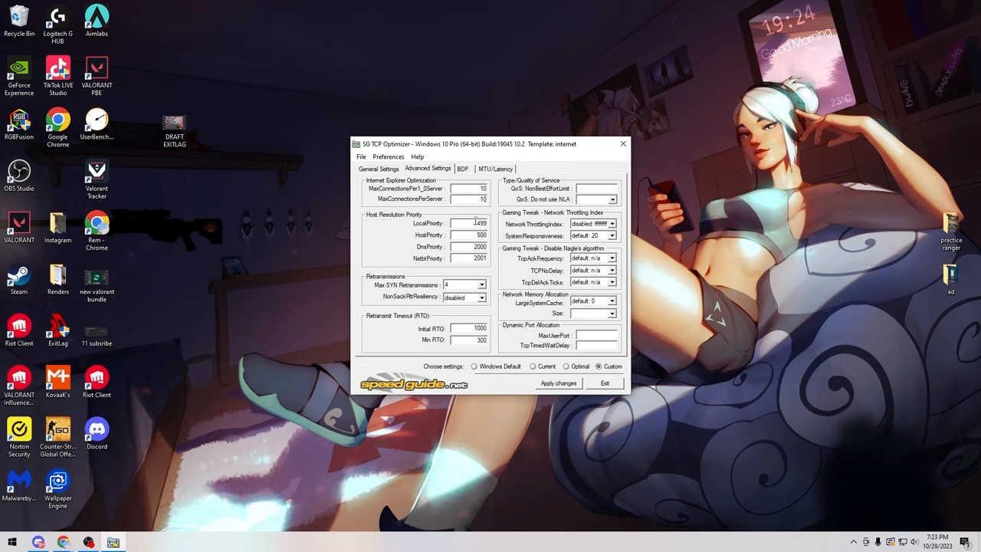
{"action": "triple_click", "coordinate": [469, 223]}
{"action": "type", "text": "4"}
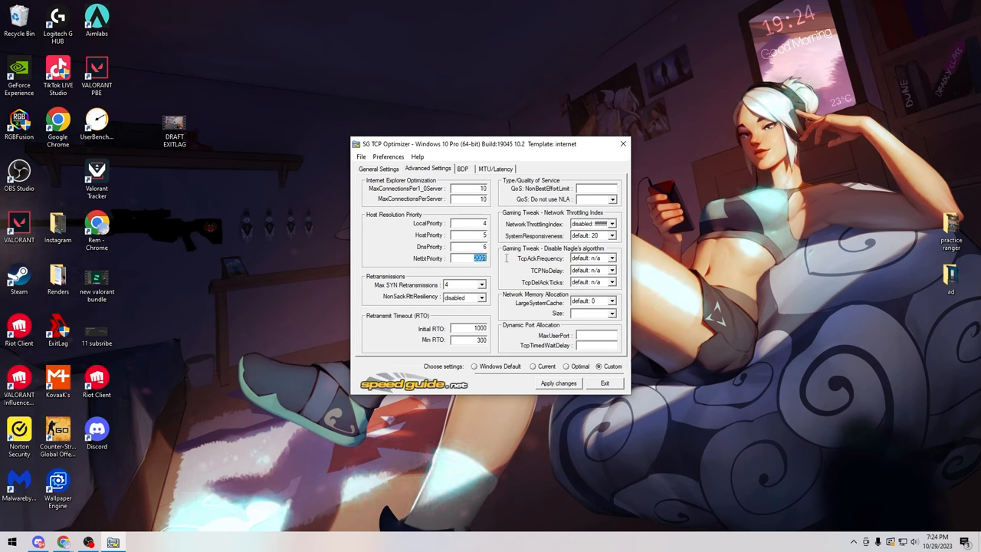
{"action": "mouse_move", "coordinate": [498, 236]}
{"action": "type", "text": "7"}
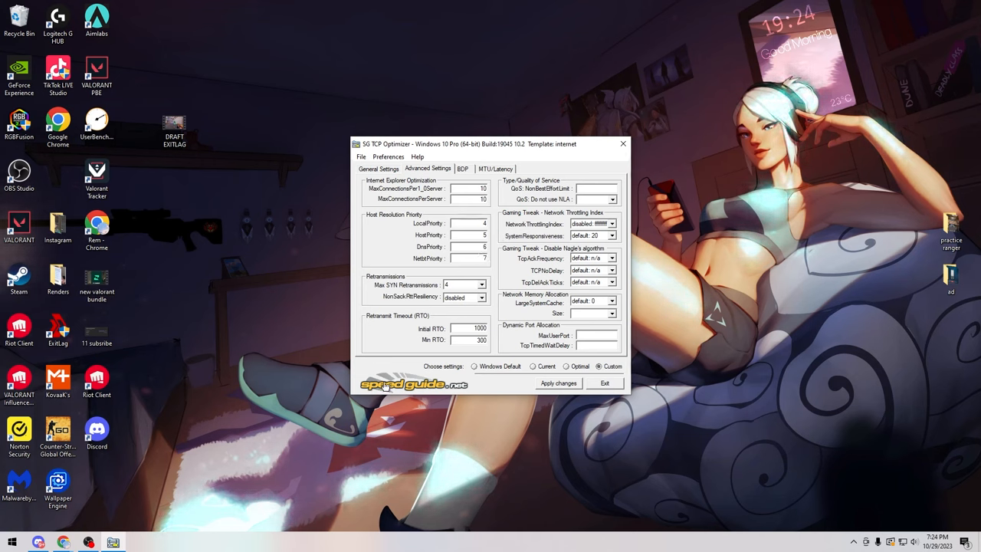
{"action": "left_click", "coordinate": [481, 296]}
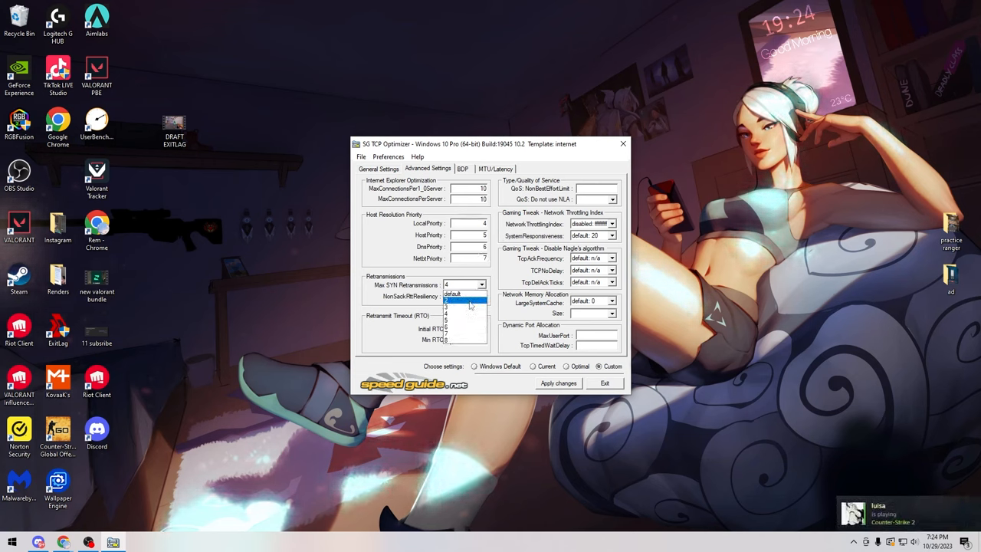
{"action": "left_click", "coordinate": [463, 305]}
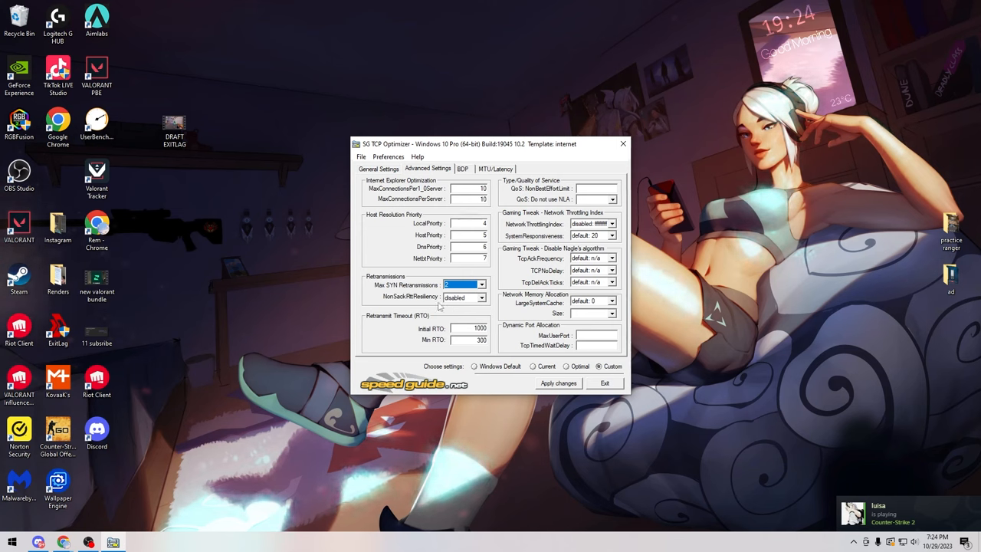
{"action": "mouse_move", "coordinate": [477, 301]}
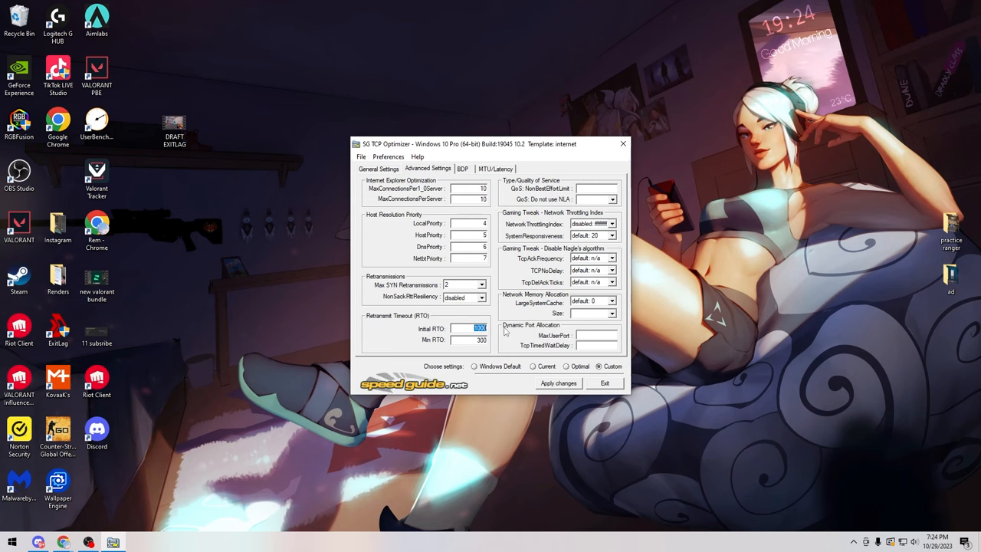
{"action": "type", "text": "2000"}
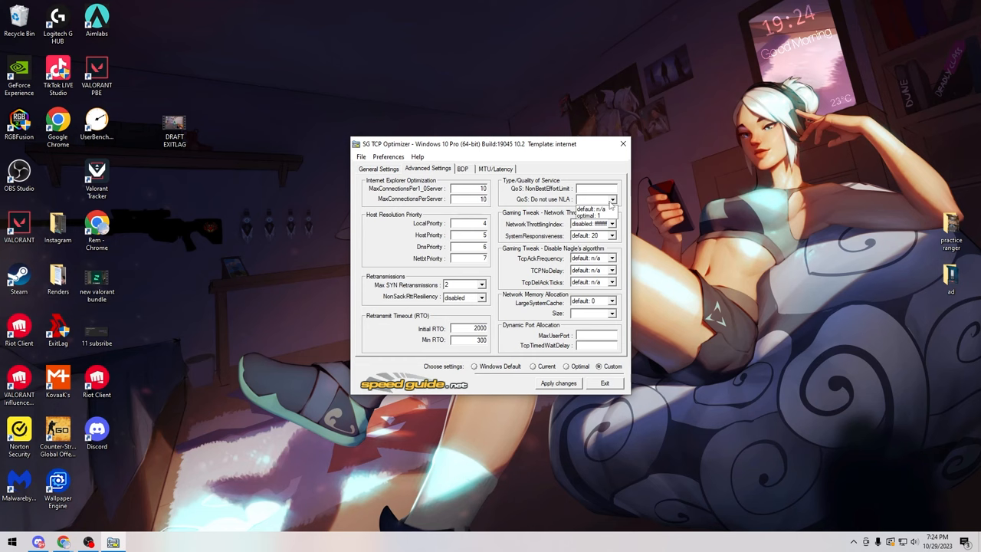
Step: Set NLA optimal, SystemResponsiveness gaming, TcpAckFrequency disabled and TCPNoDelay enabled
{"action": "left_click", "coordinate": [612, 199]}
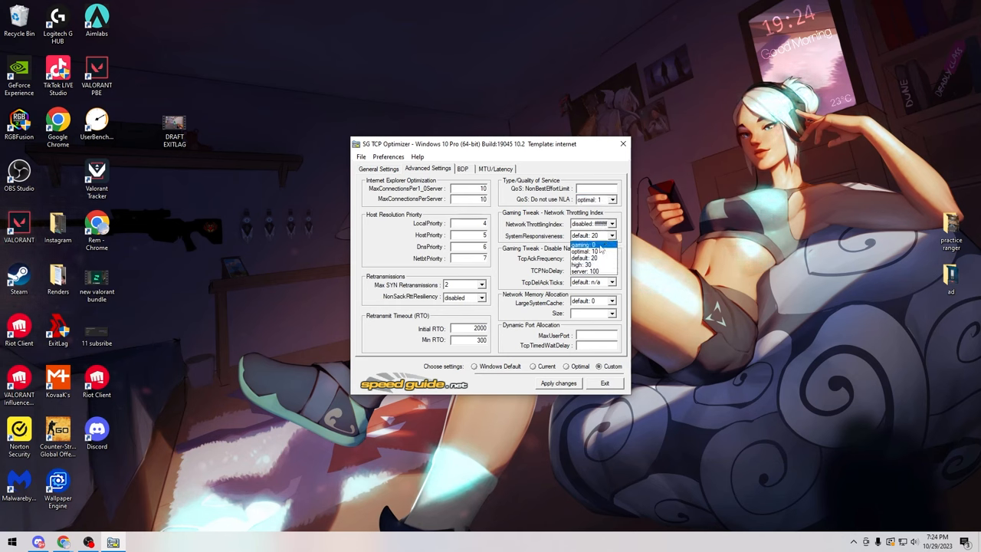
{"action": "left_click", "coordinate": [586, 244]}
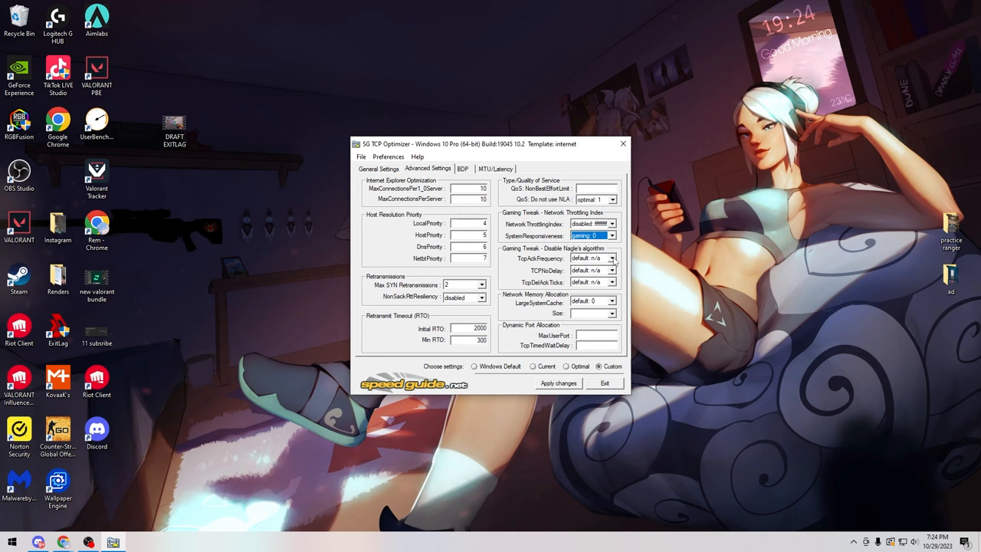
{"action": "left_click", "coordinate": [612, 259]}
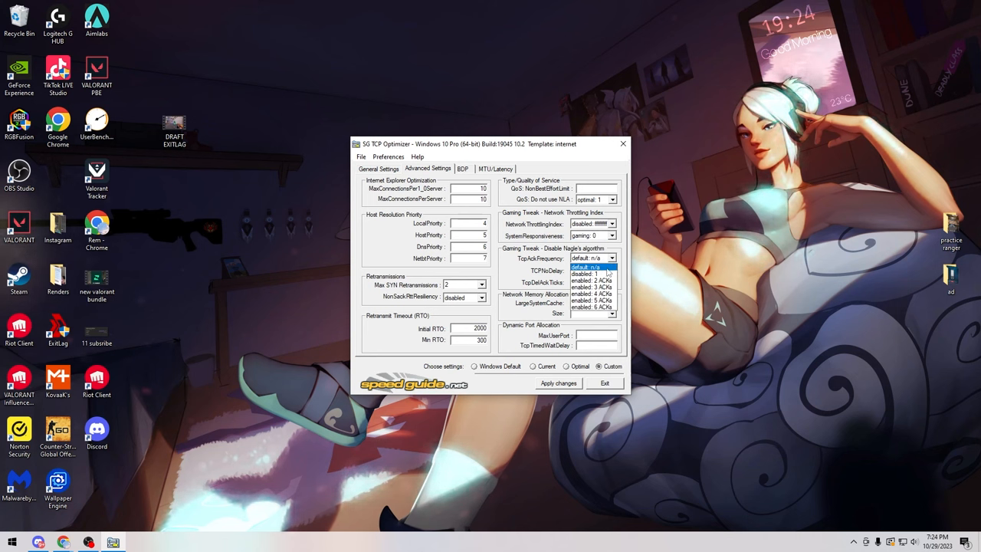
{"action": "left_click", "coordinate": [590, 273]}
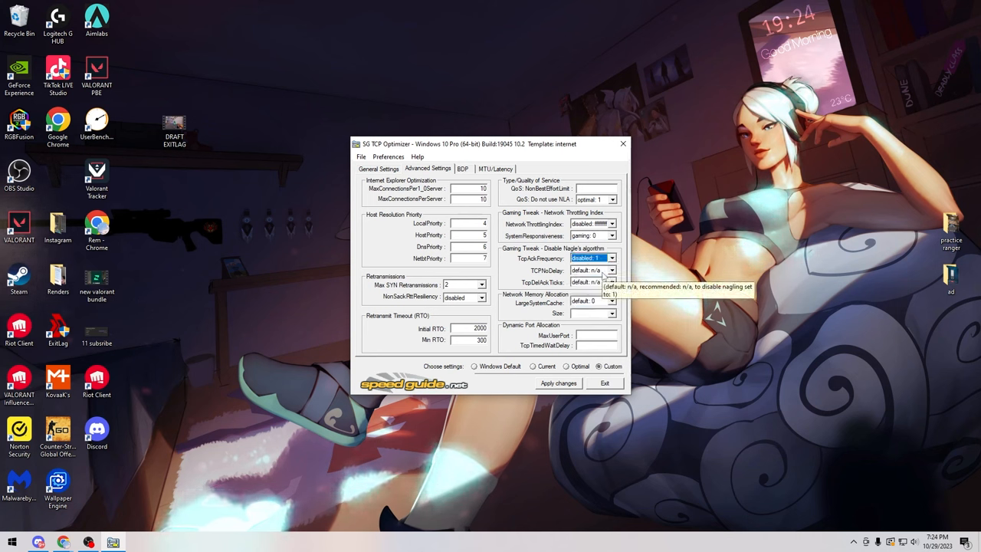
{"action": "left_click", "coordinate": [611, 282]}
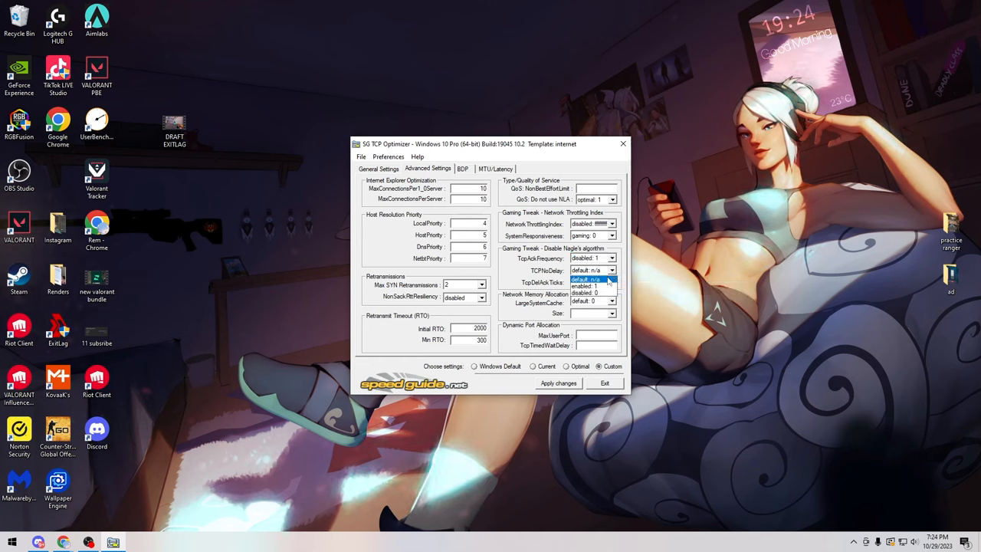
{"action": "left_click", "coordinate": [586, 278]}
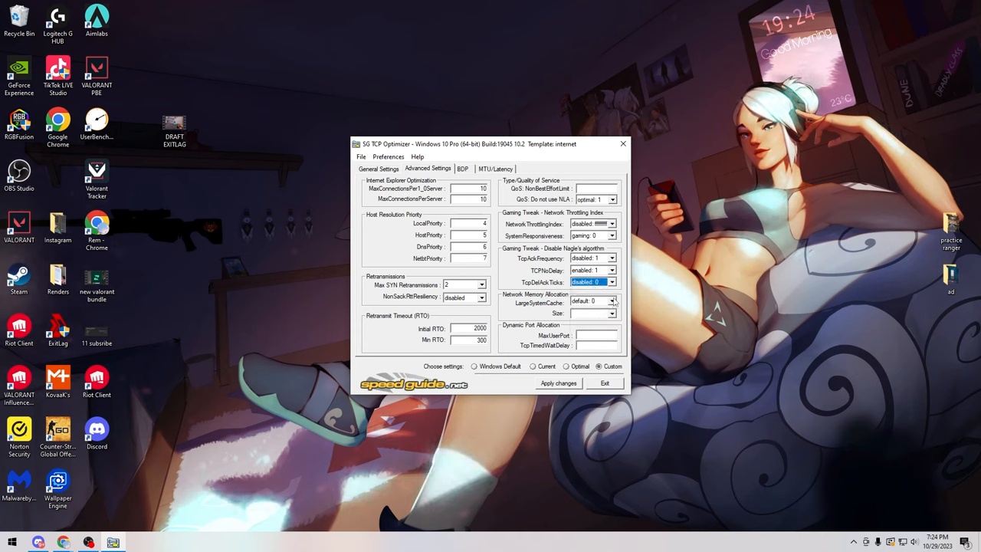
Step: Keep LargeSystemCache and Size at default; set MaxUserPort 65534, TcpTimedWaitDelay 32
{"action": "left_click", "coordinate": [590, 301]}
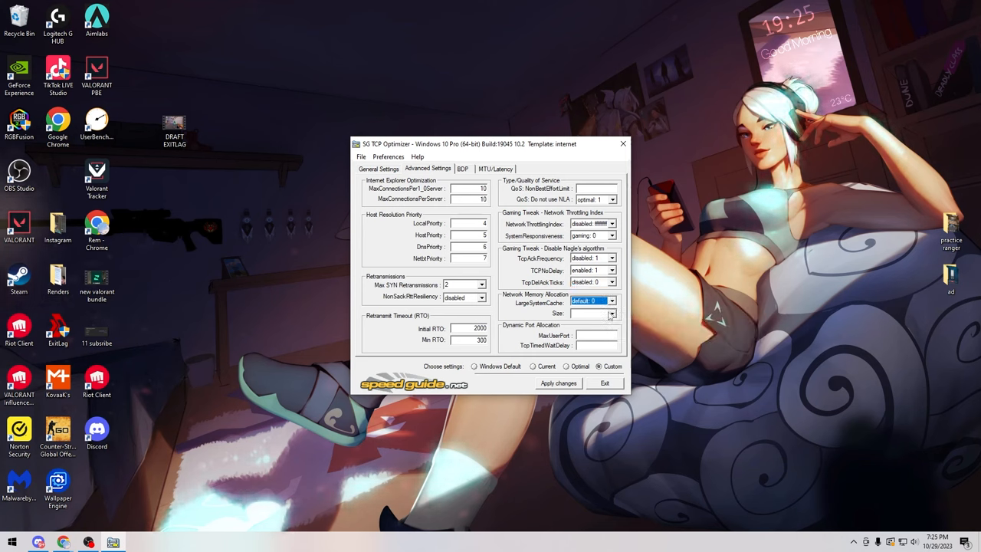
{"action": "left_click", "coordinate": [611, 300]}
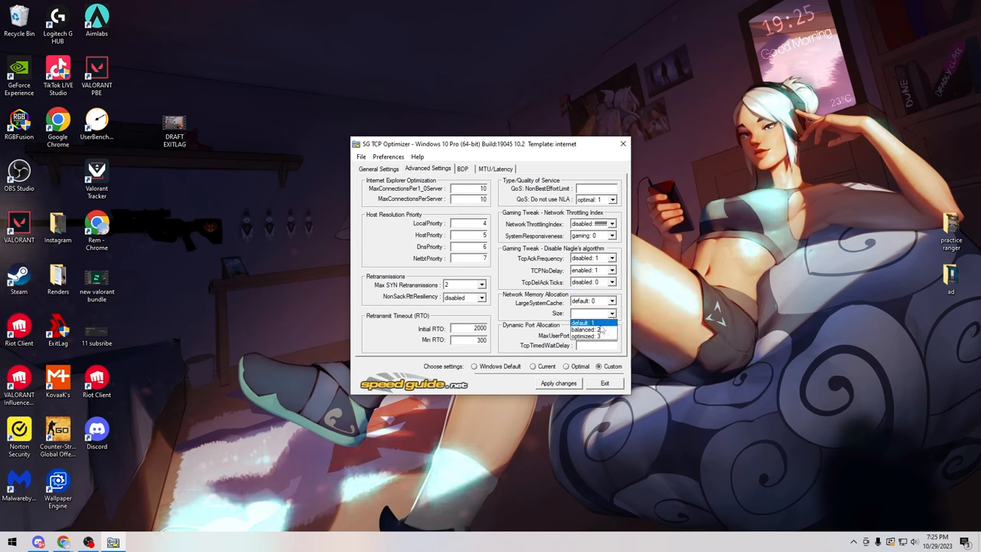
{"action": "left_click", "coordinate": [584, 322]}
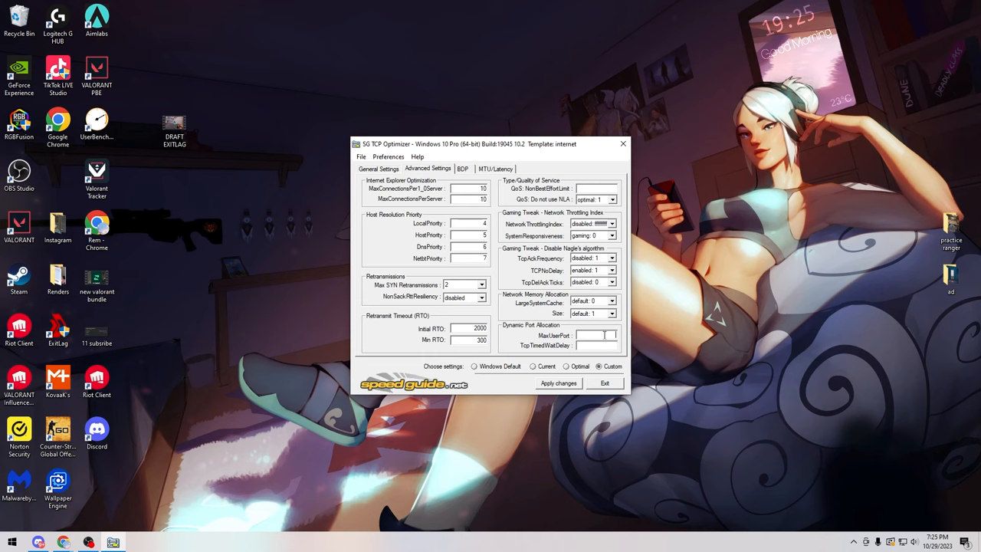
{"action": "type", "text": "65534"}
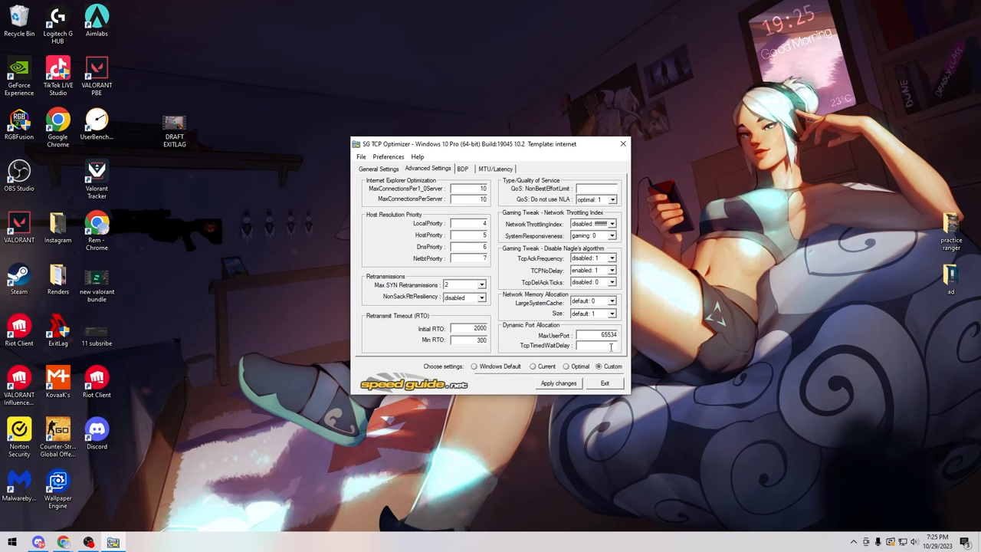
{"action": "type", "text": "32"}
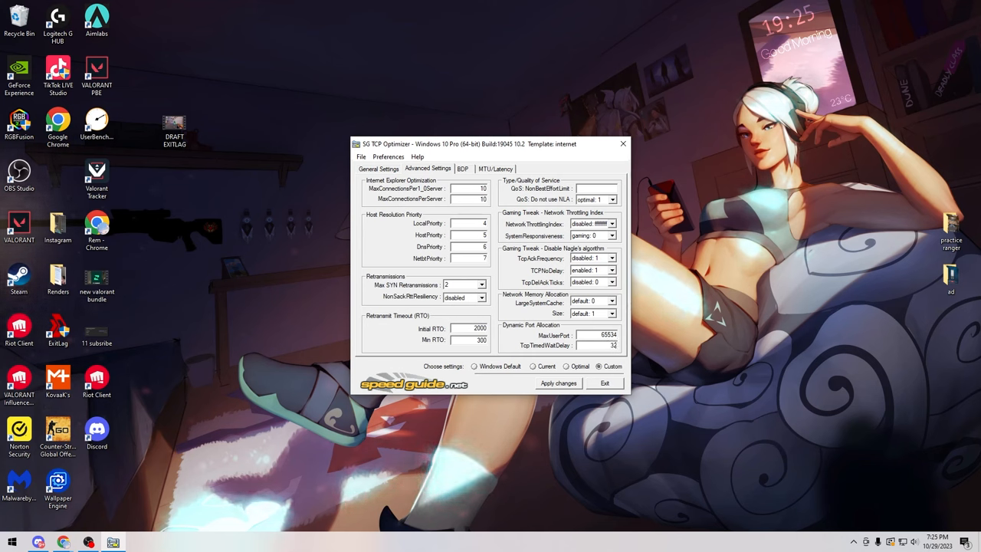